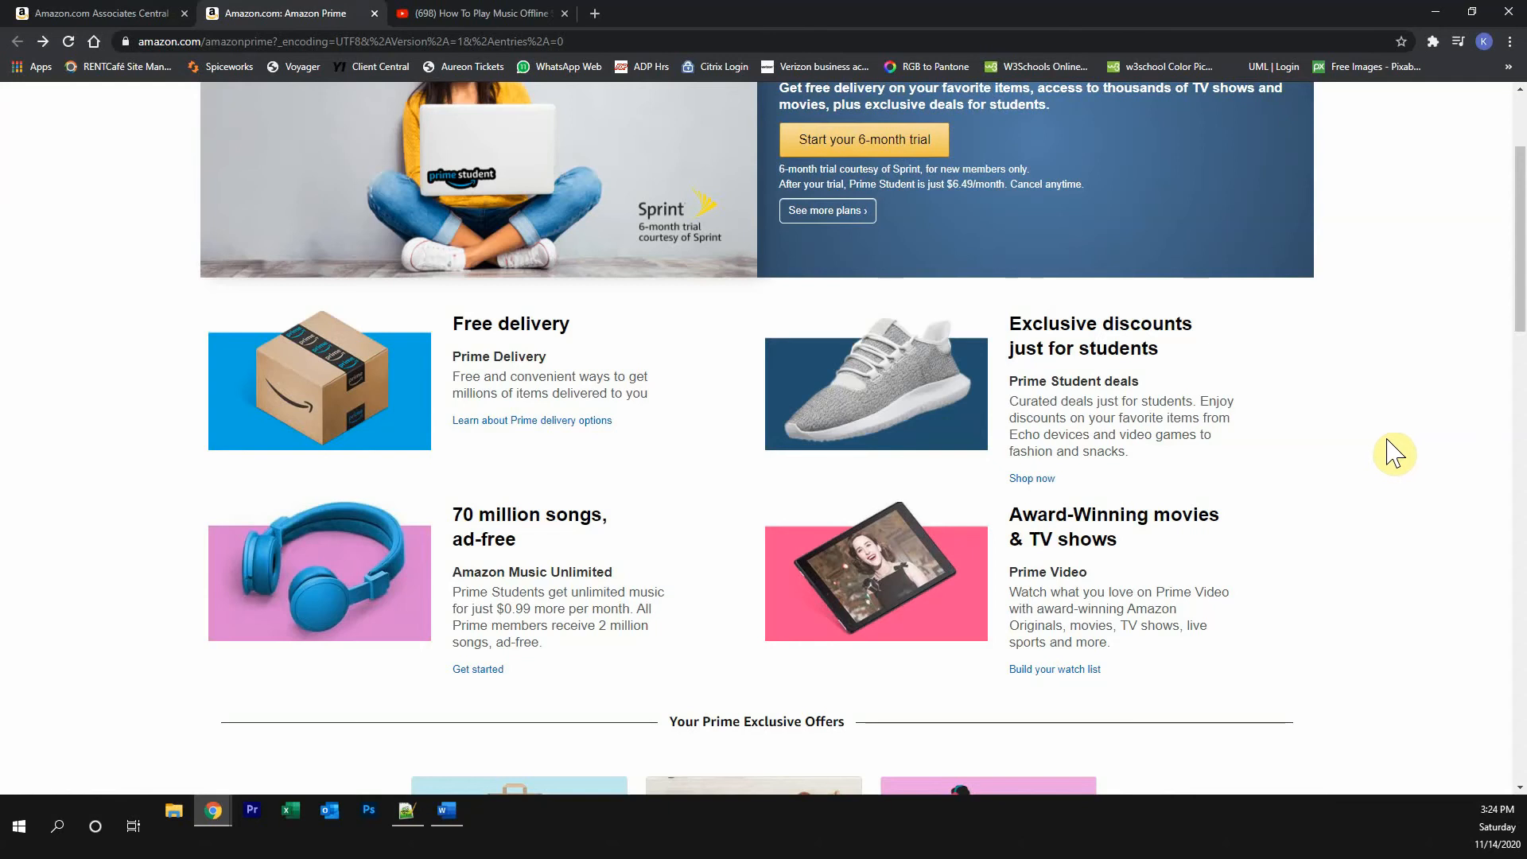
pyautogui.moveTo(1298, 339)
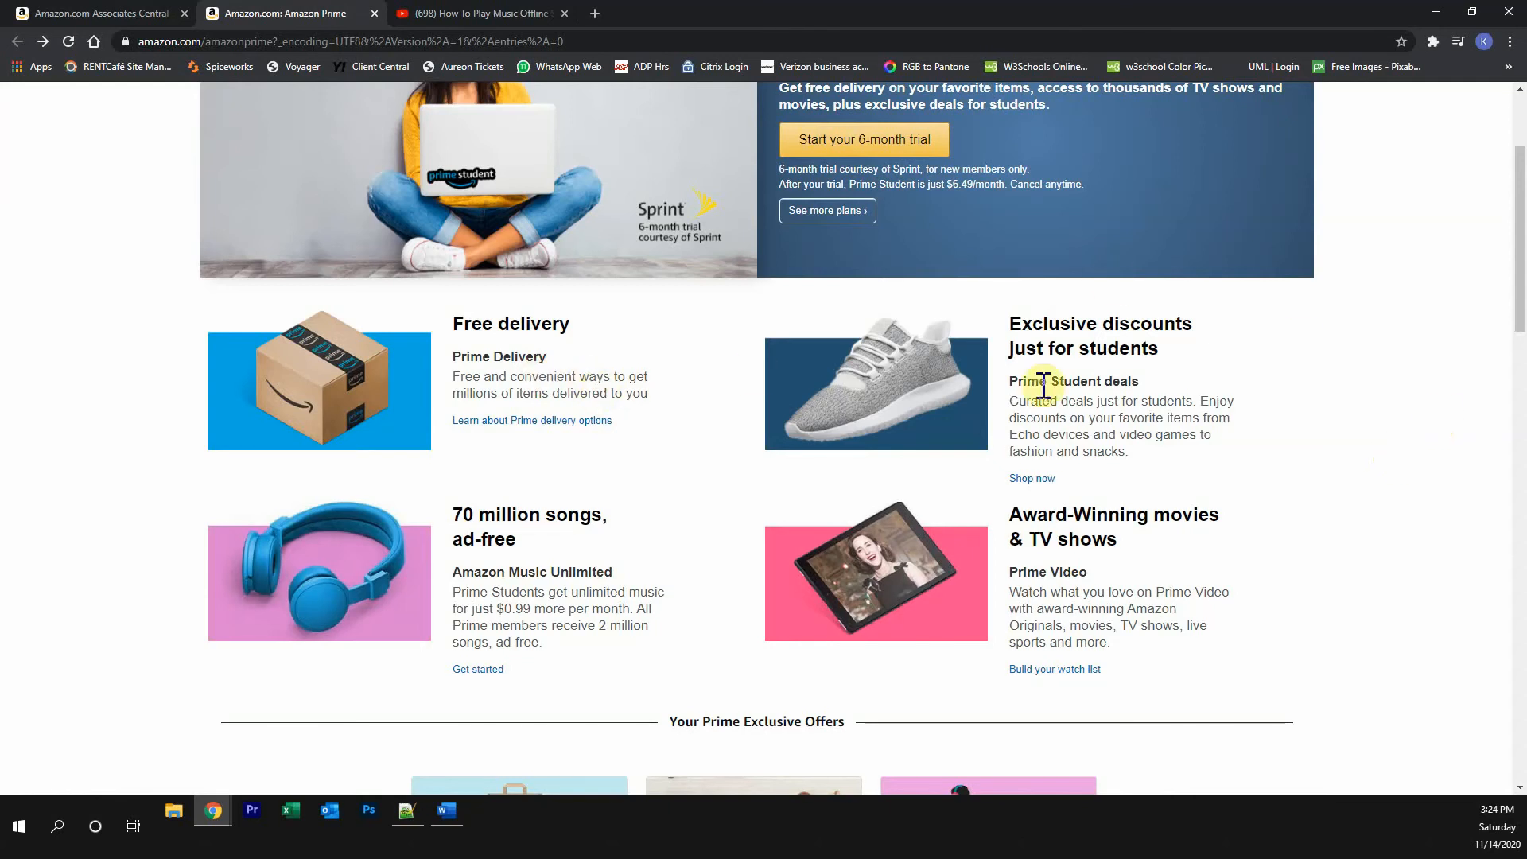
pyautogui.moveTo(545, 529)
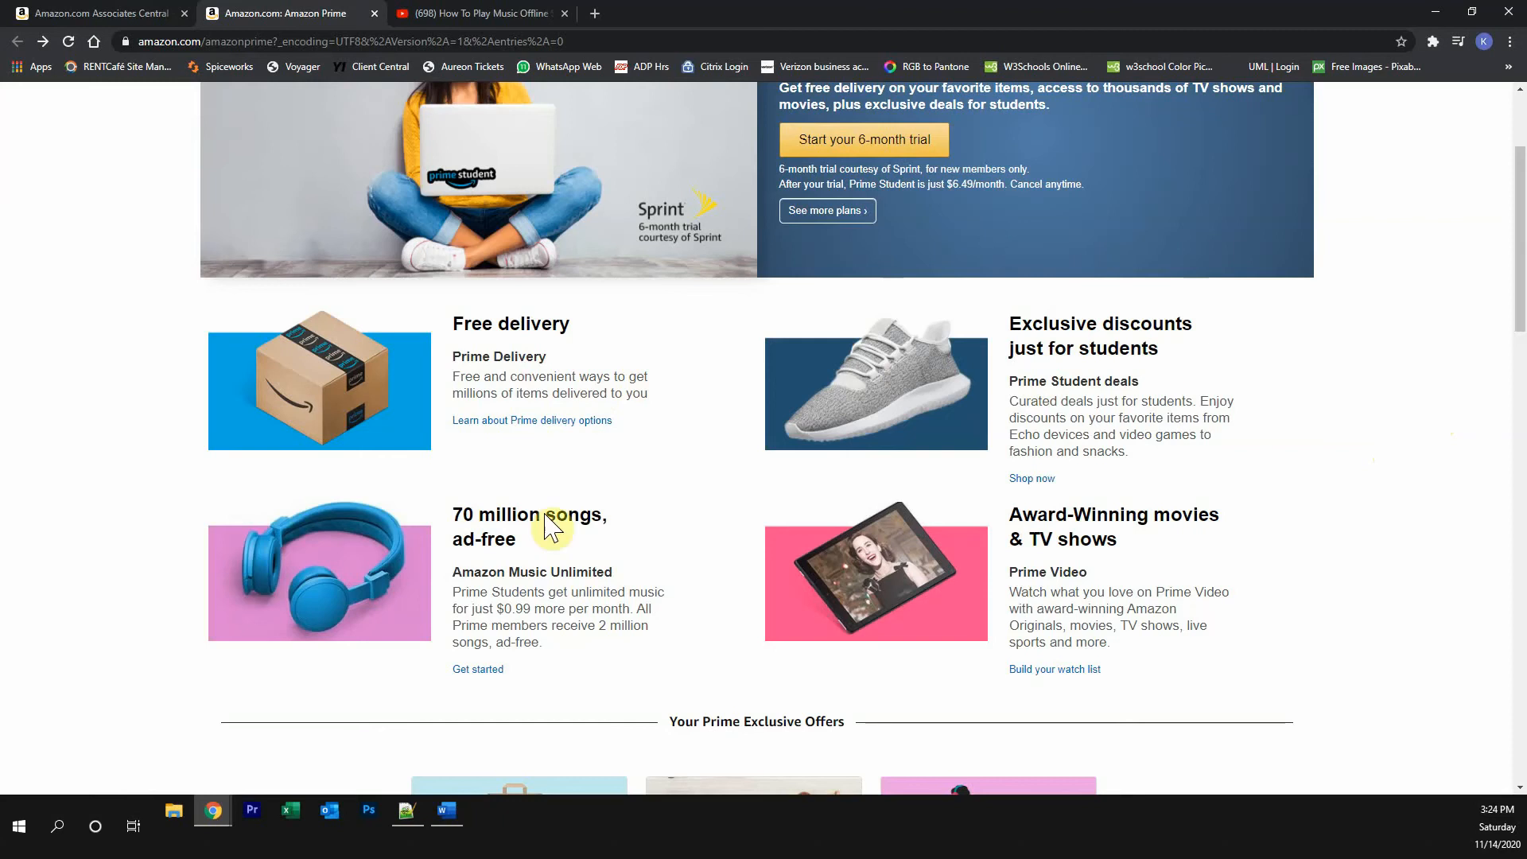
pyautogui.moveTo(518, 571)
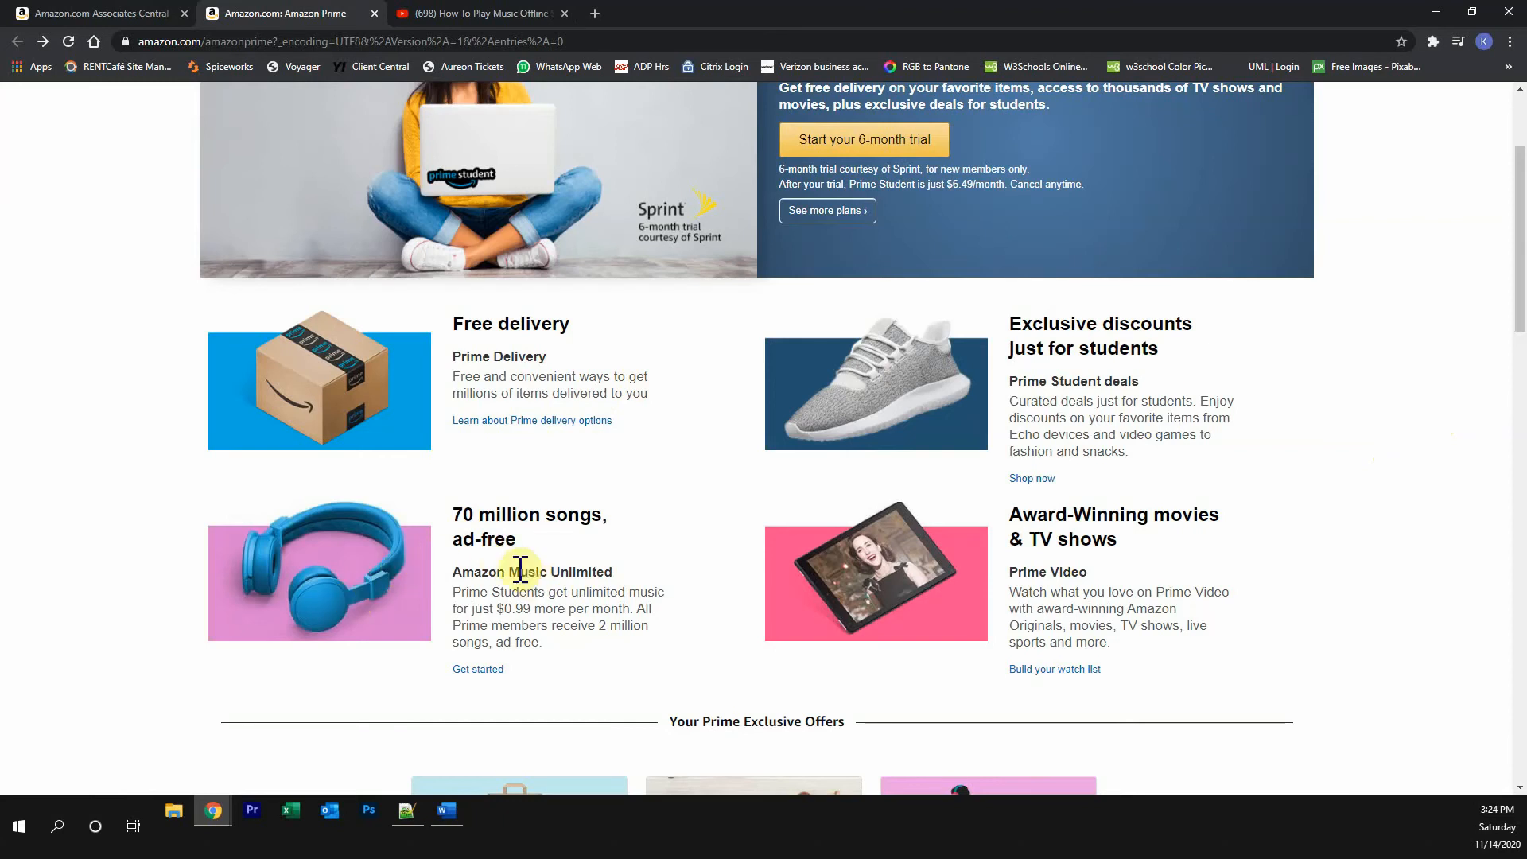
# - Scroll the current page, then switch to the YouTube 'How To Play Music Offline' tab
pyautogui.scroll(-3)
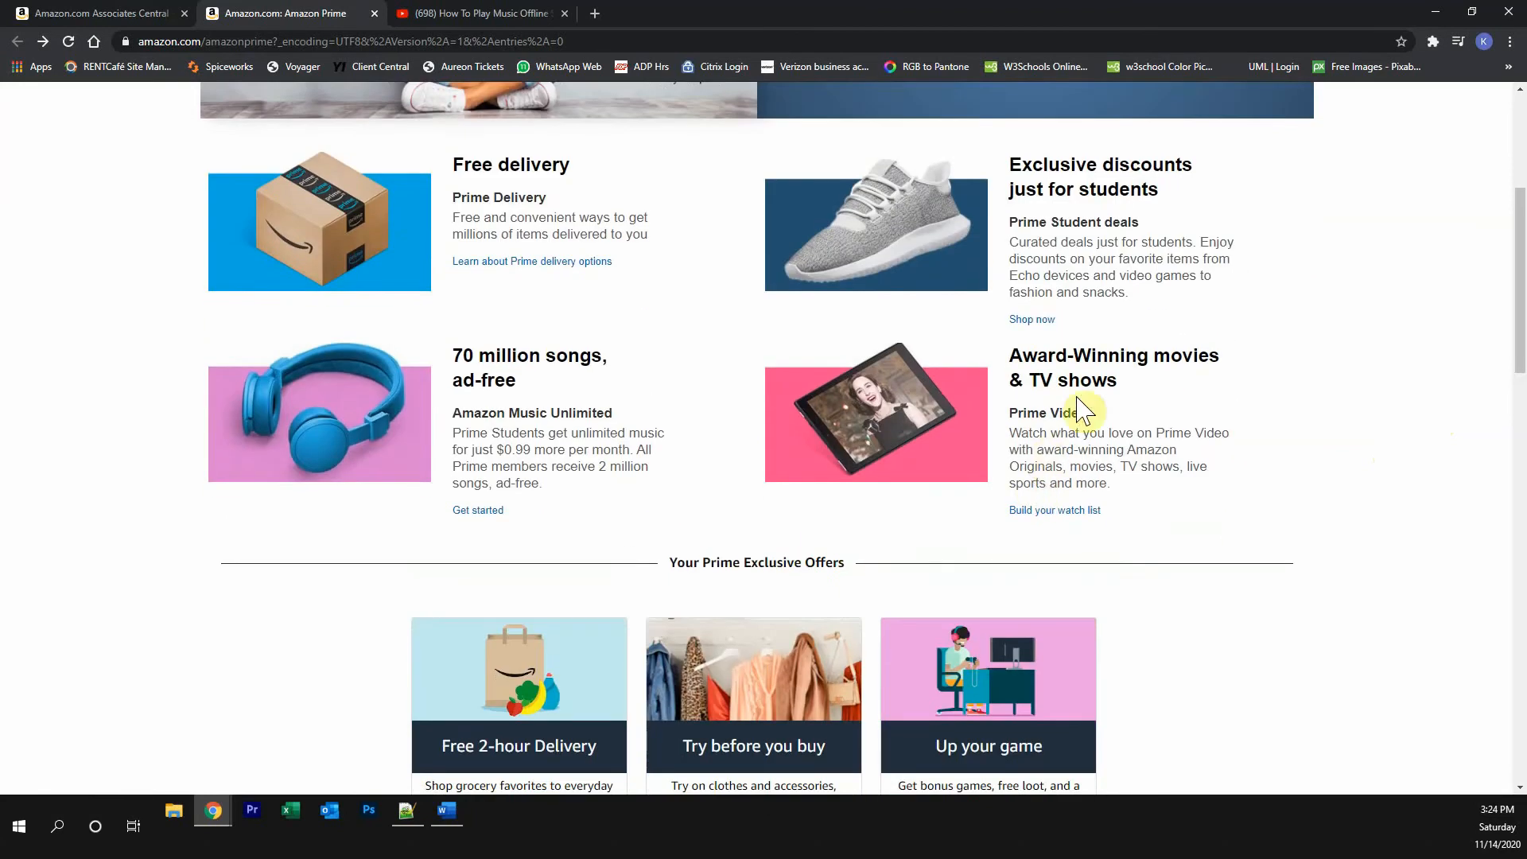
pyautogui.scroll(-3)
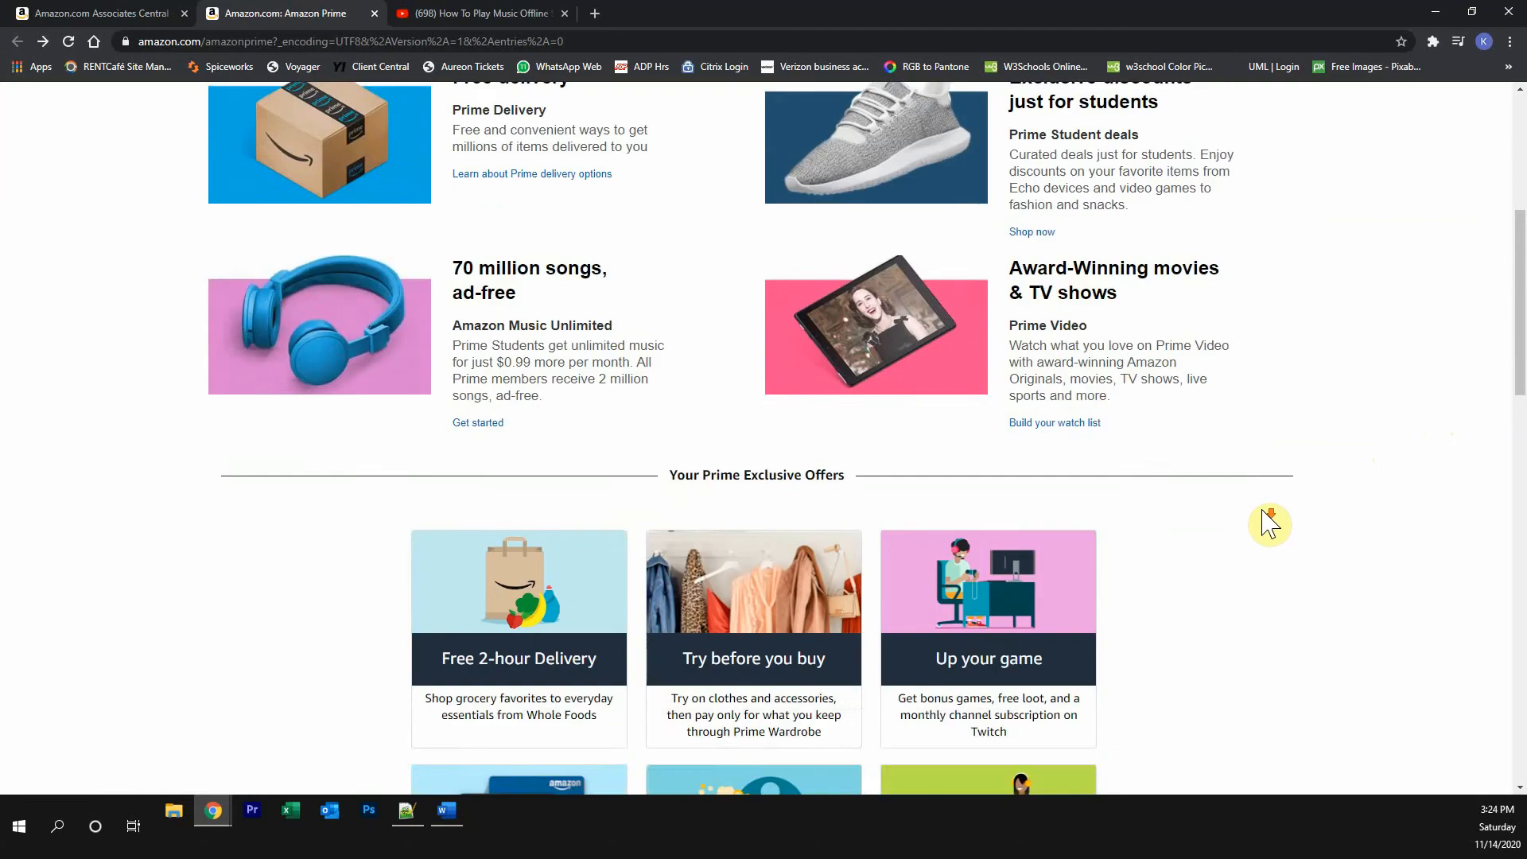
pyautogui.scroll(-3)
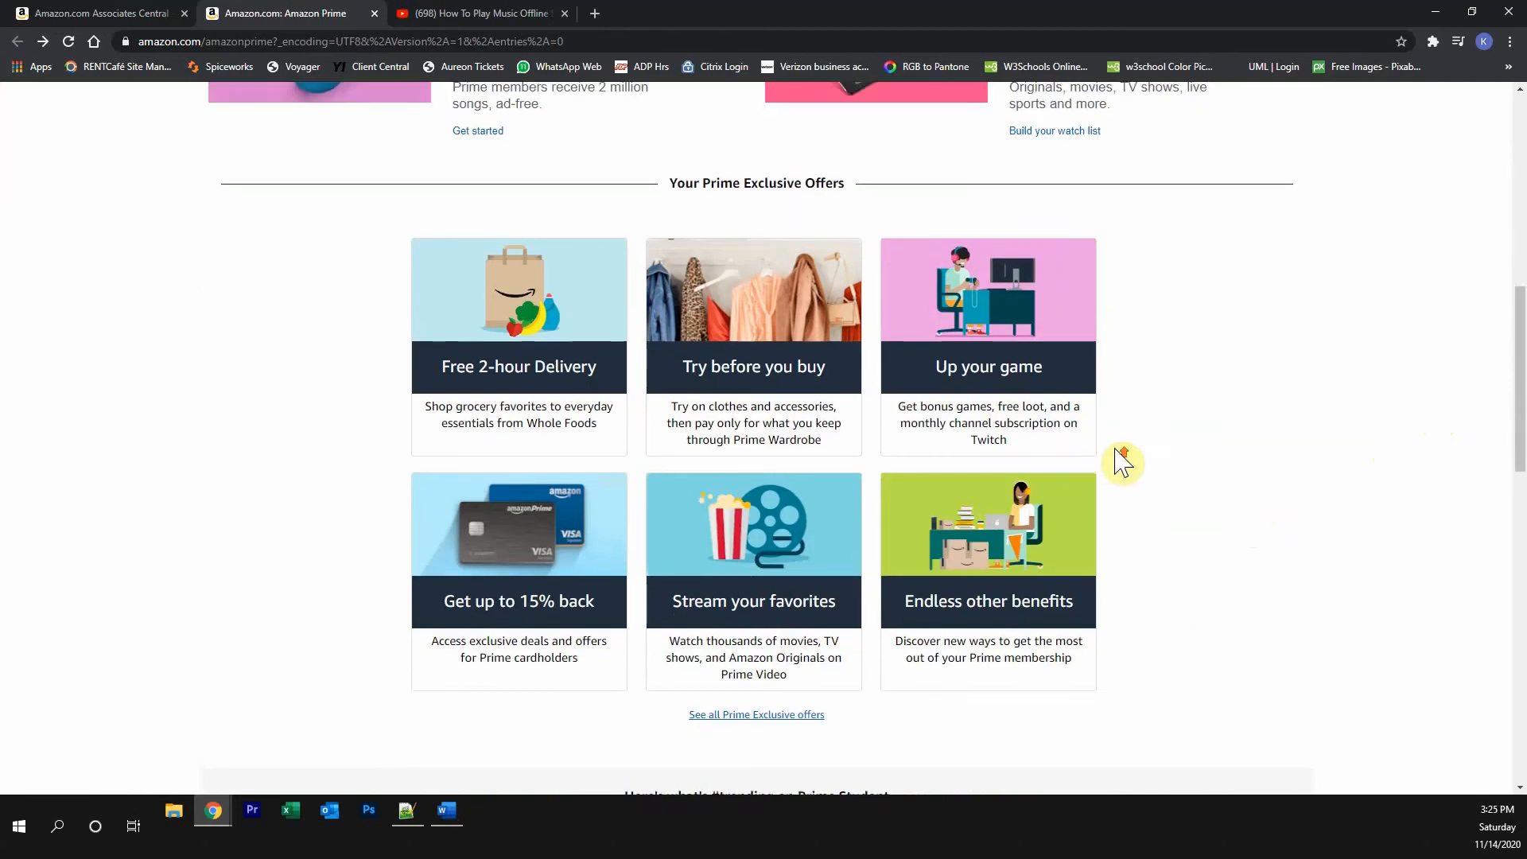
pyautogui.scroll(3)
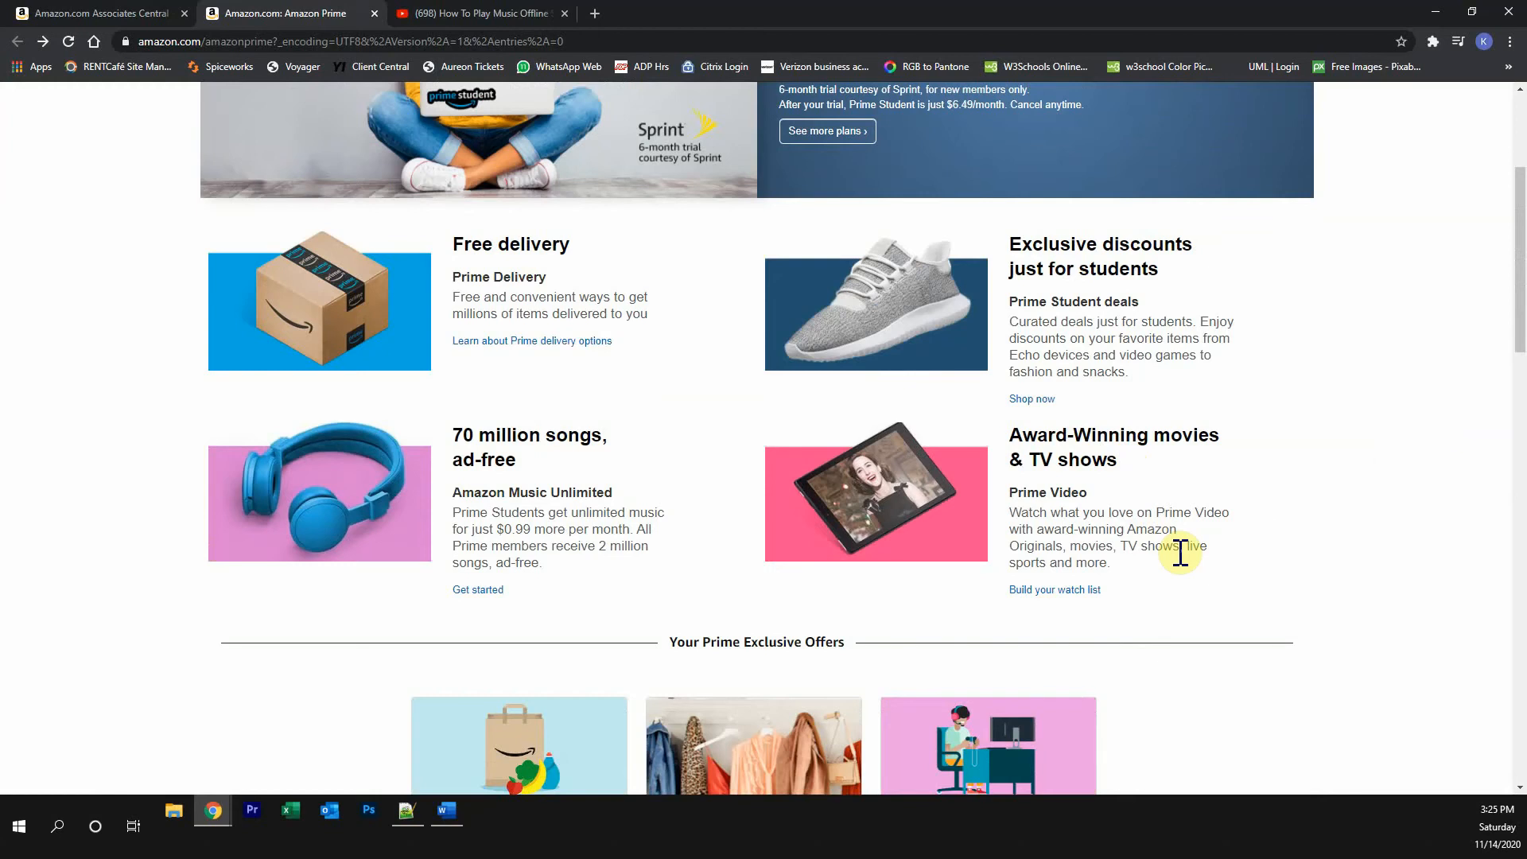
pyautogui.click(493, 13)
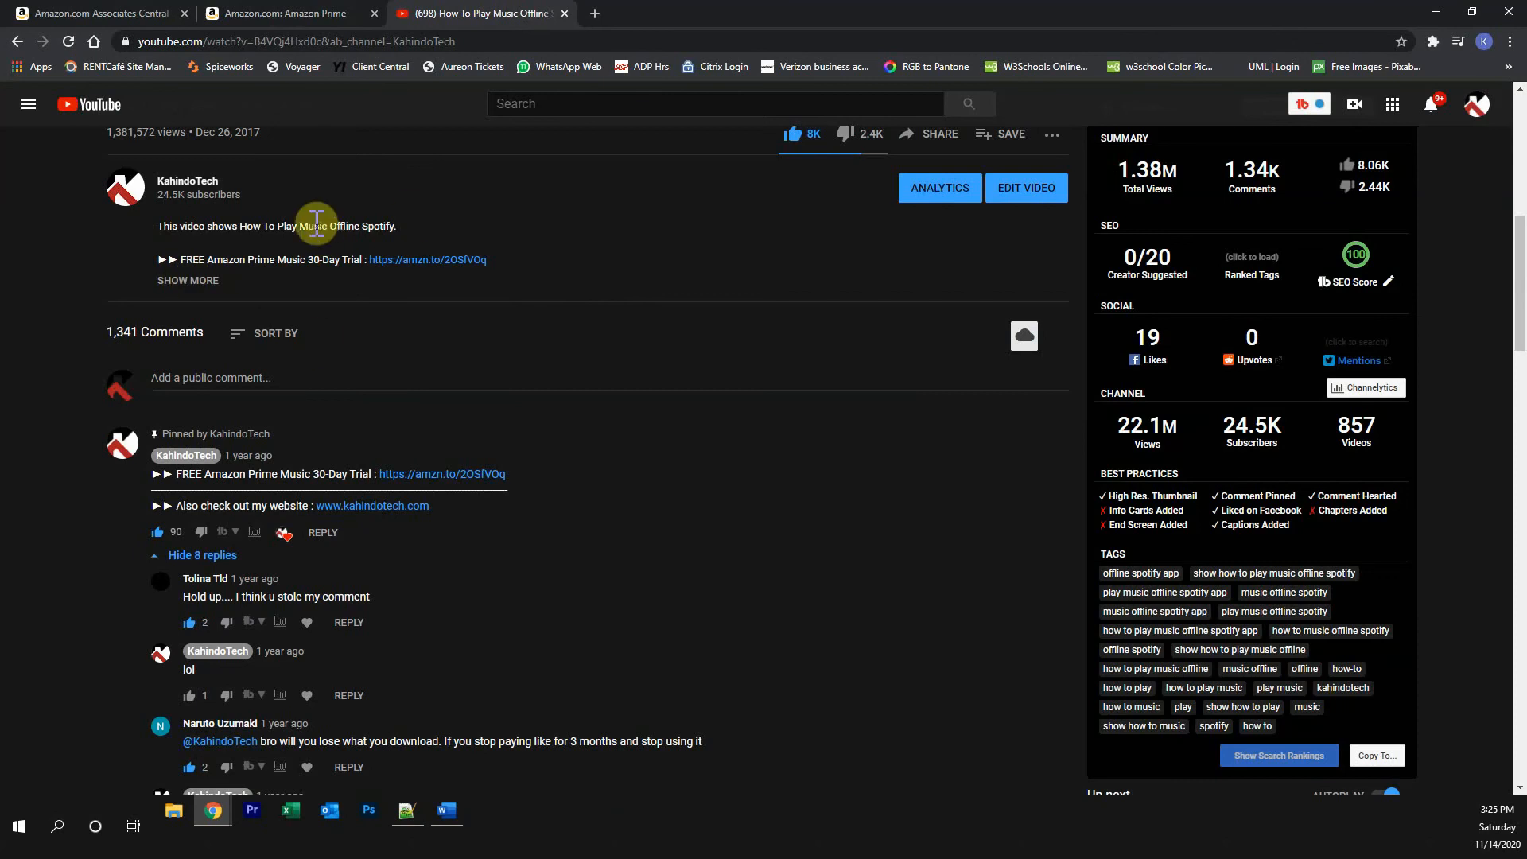
pyautogui.moveTo(334, 501)
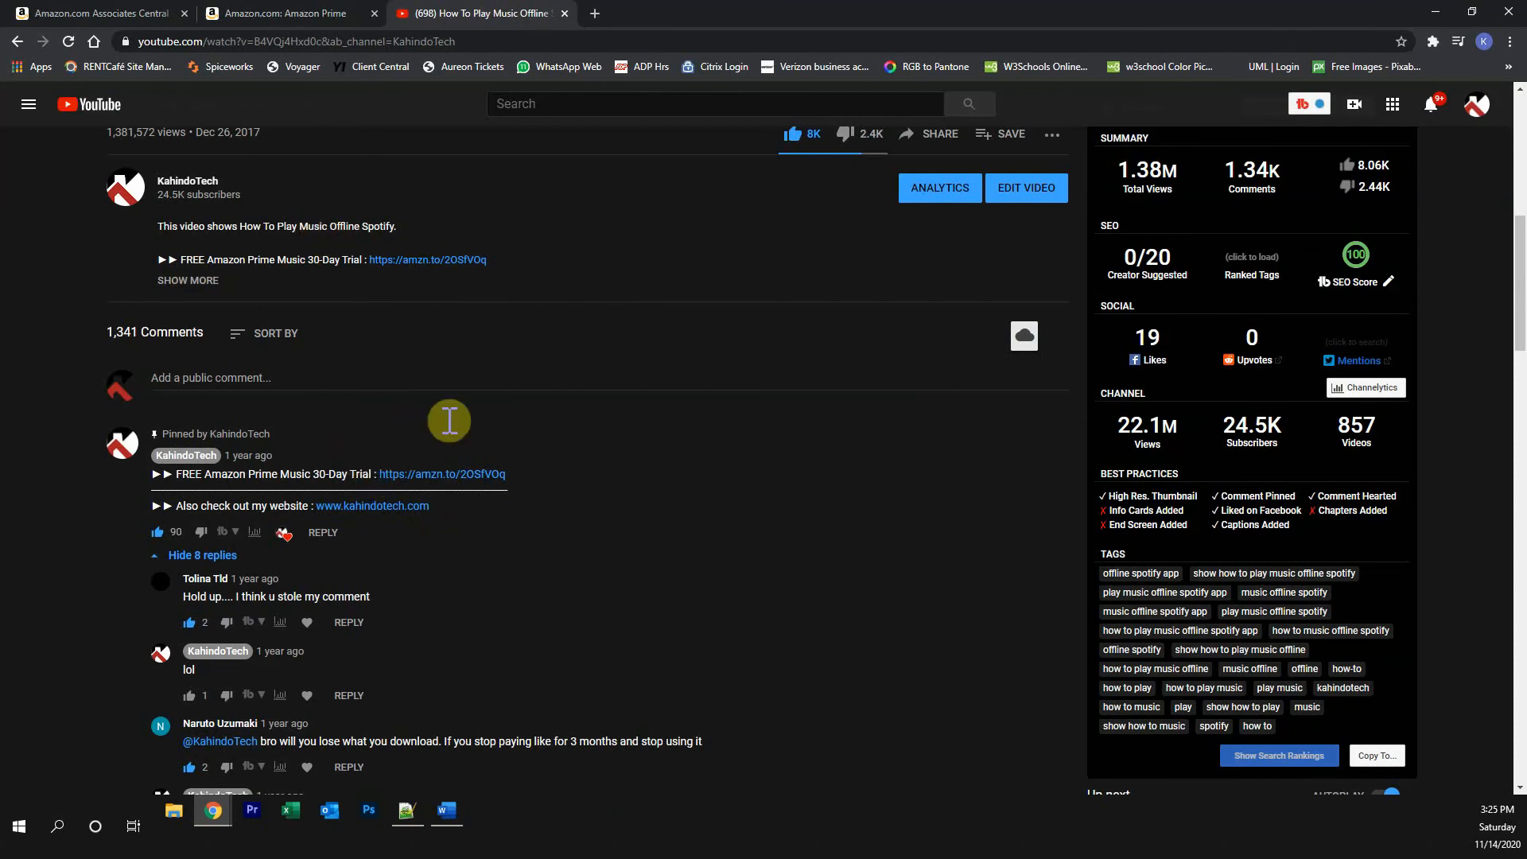
pyautogui.moveTo(329, 31)
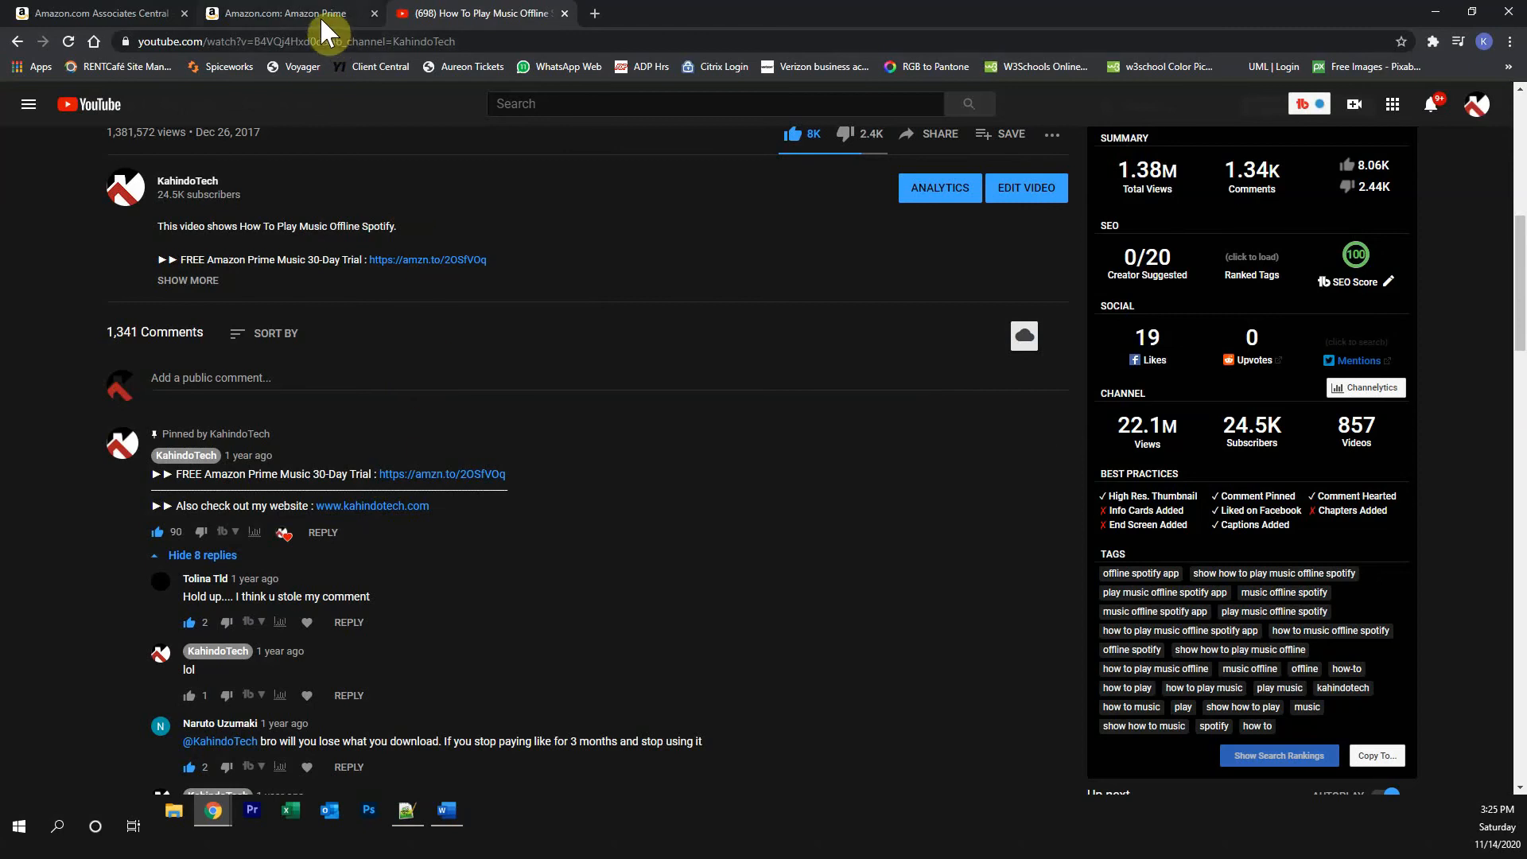
pyautogui.click(278, 13)
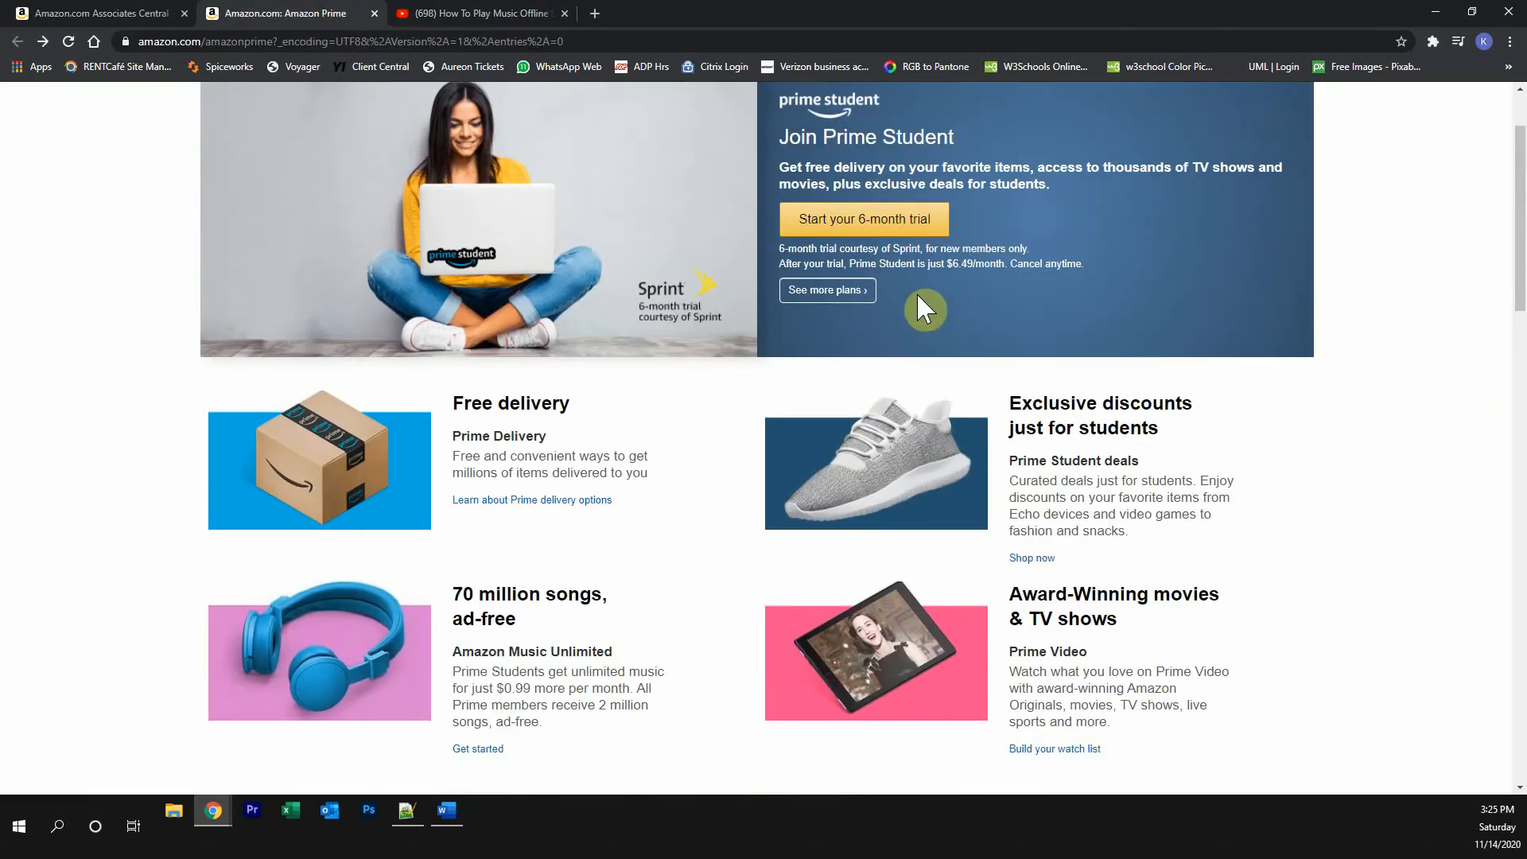
pyautogui.moveTo(962, 286)
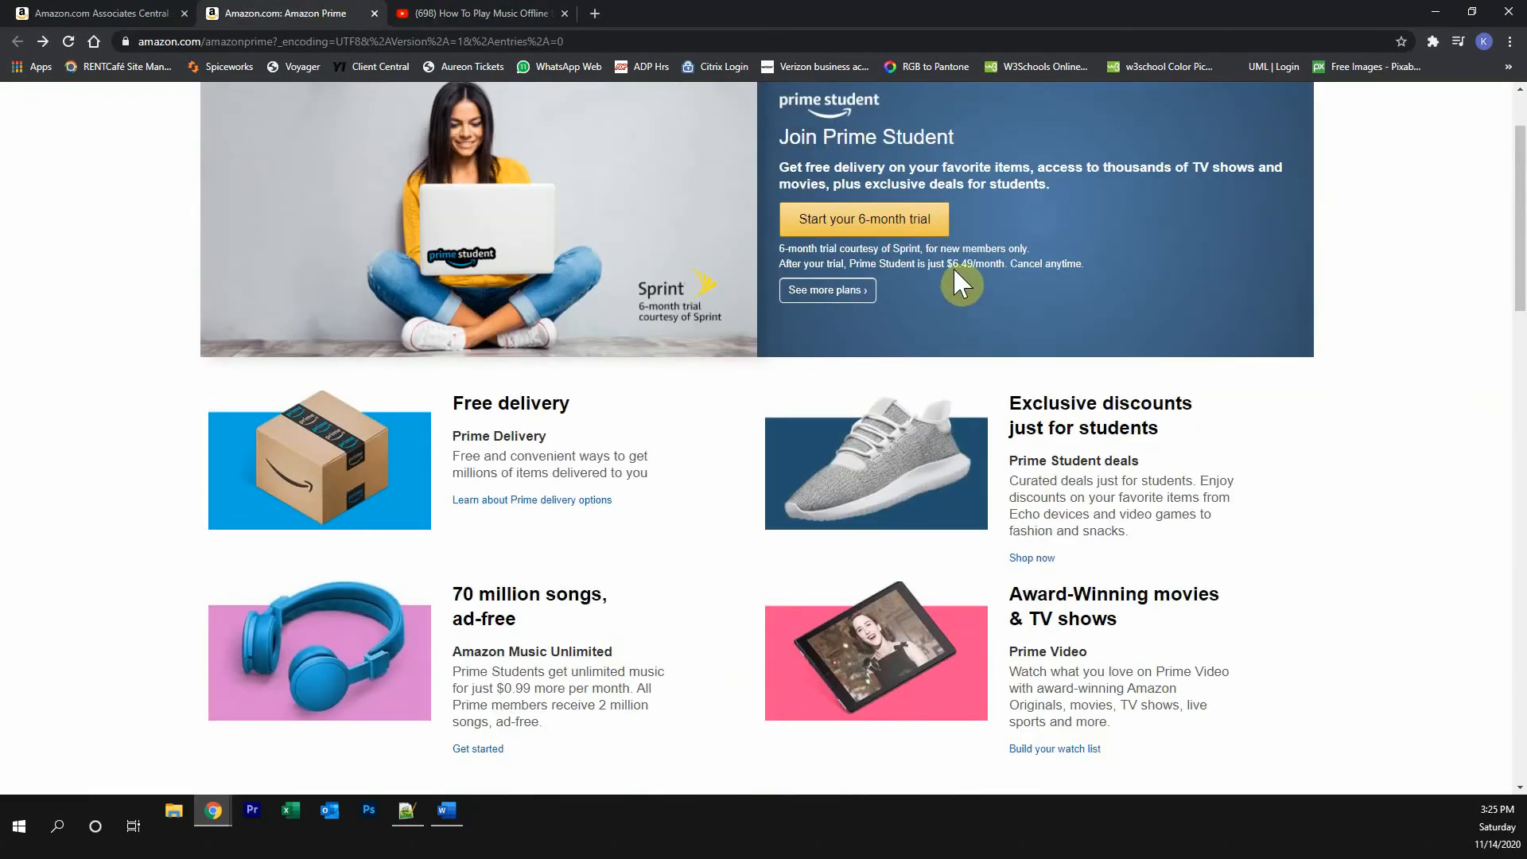
pyautogui.moveTo(816, 251)
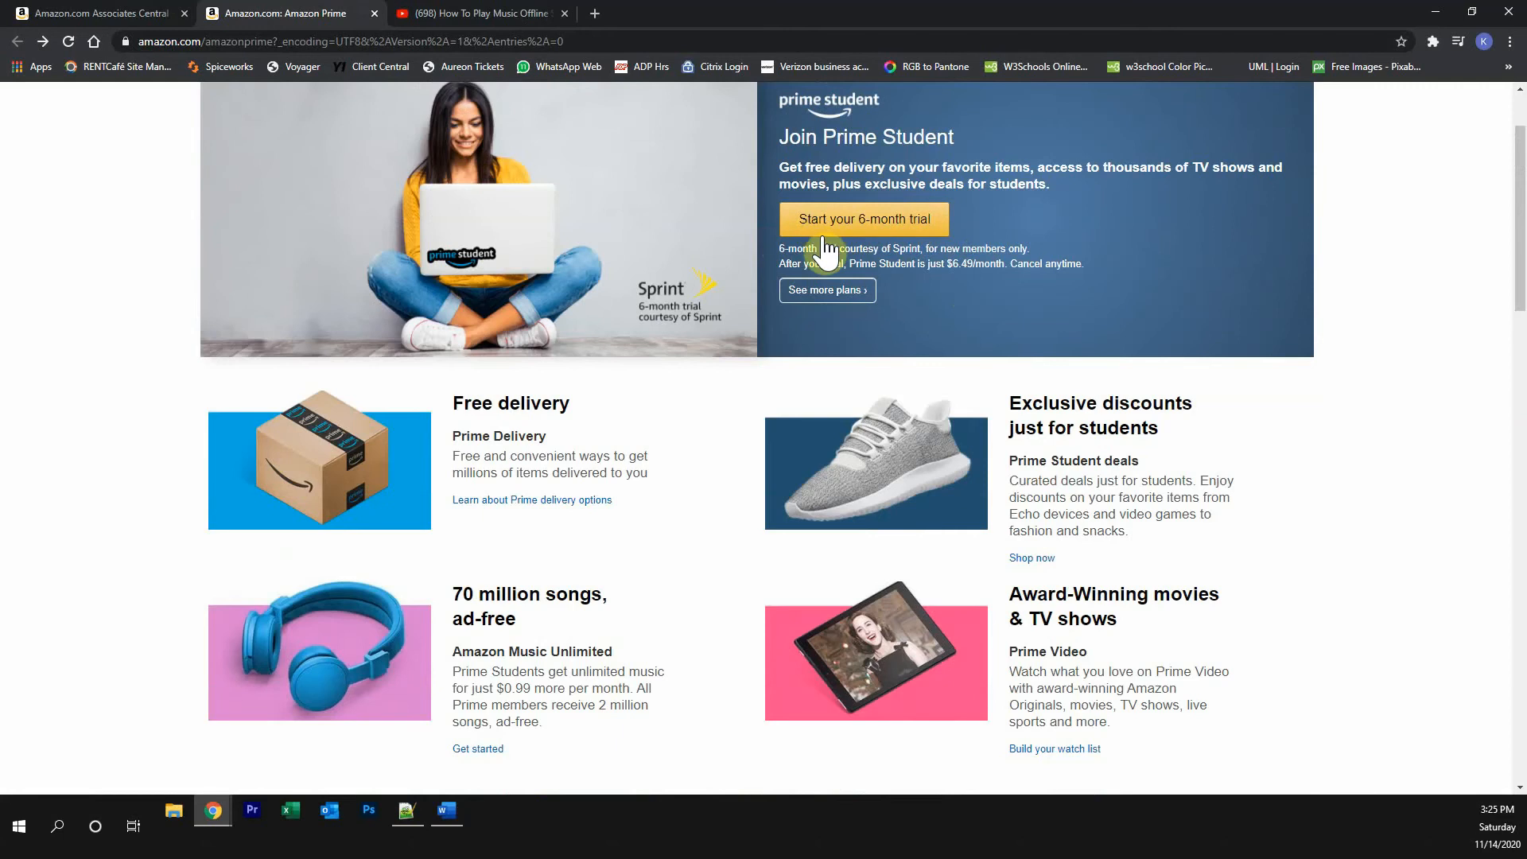
pyautogui.moveTo(909, 253)
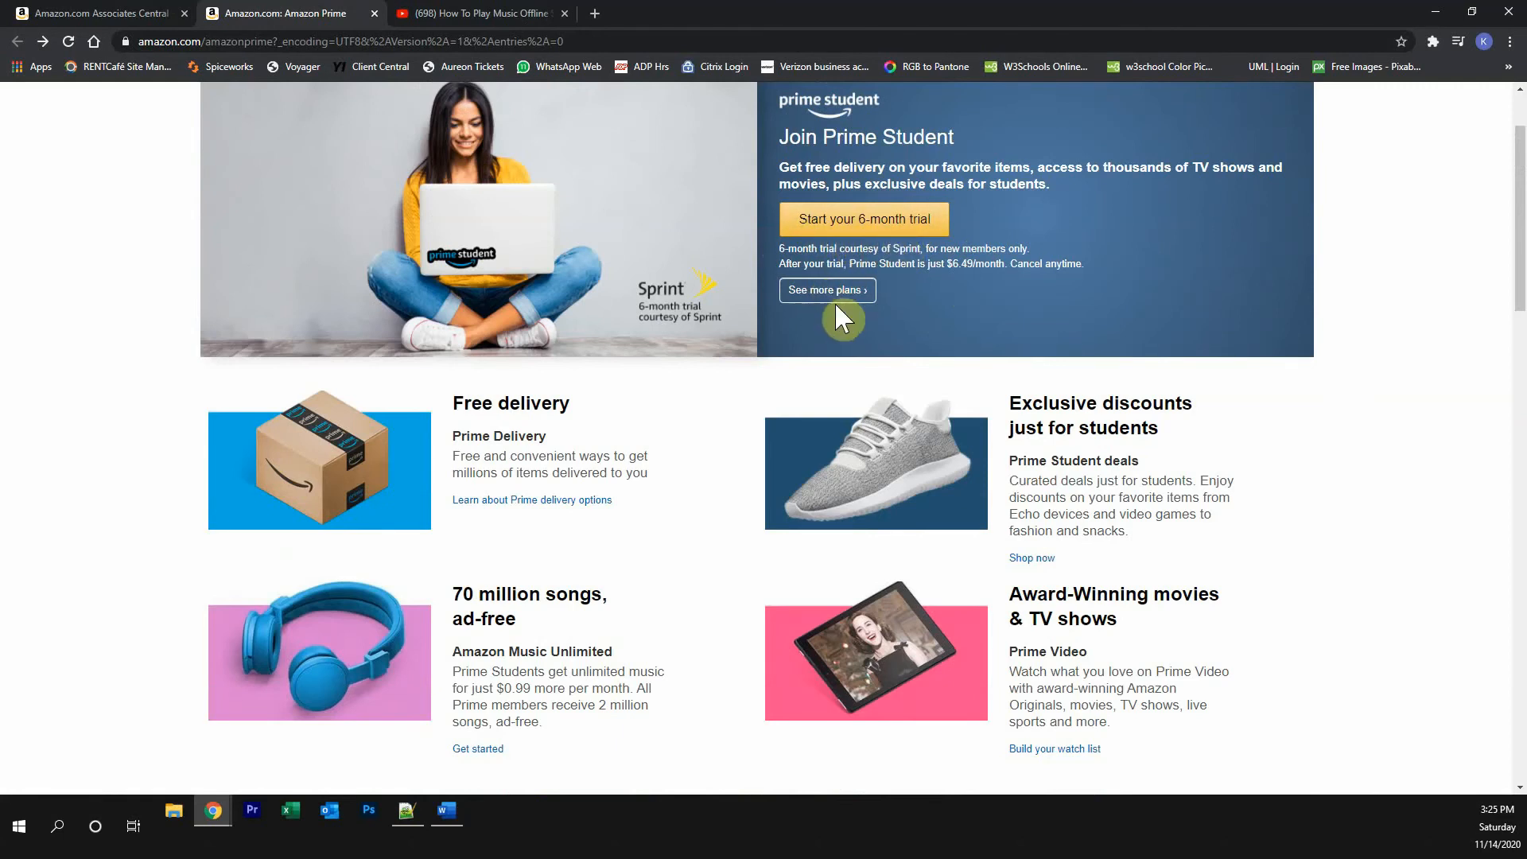
pyautogui.moveTo(834, 314)
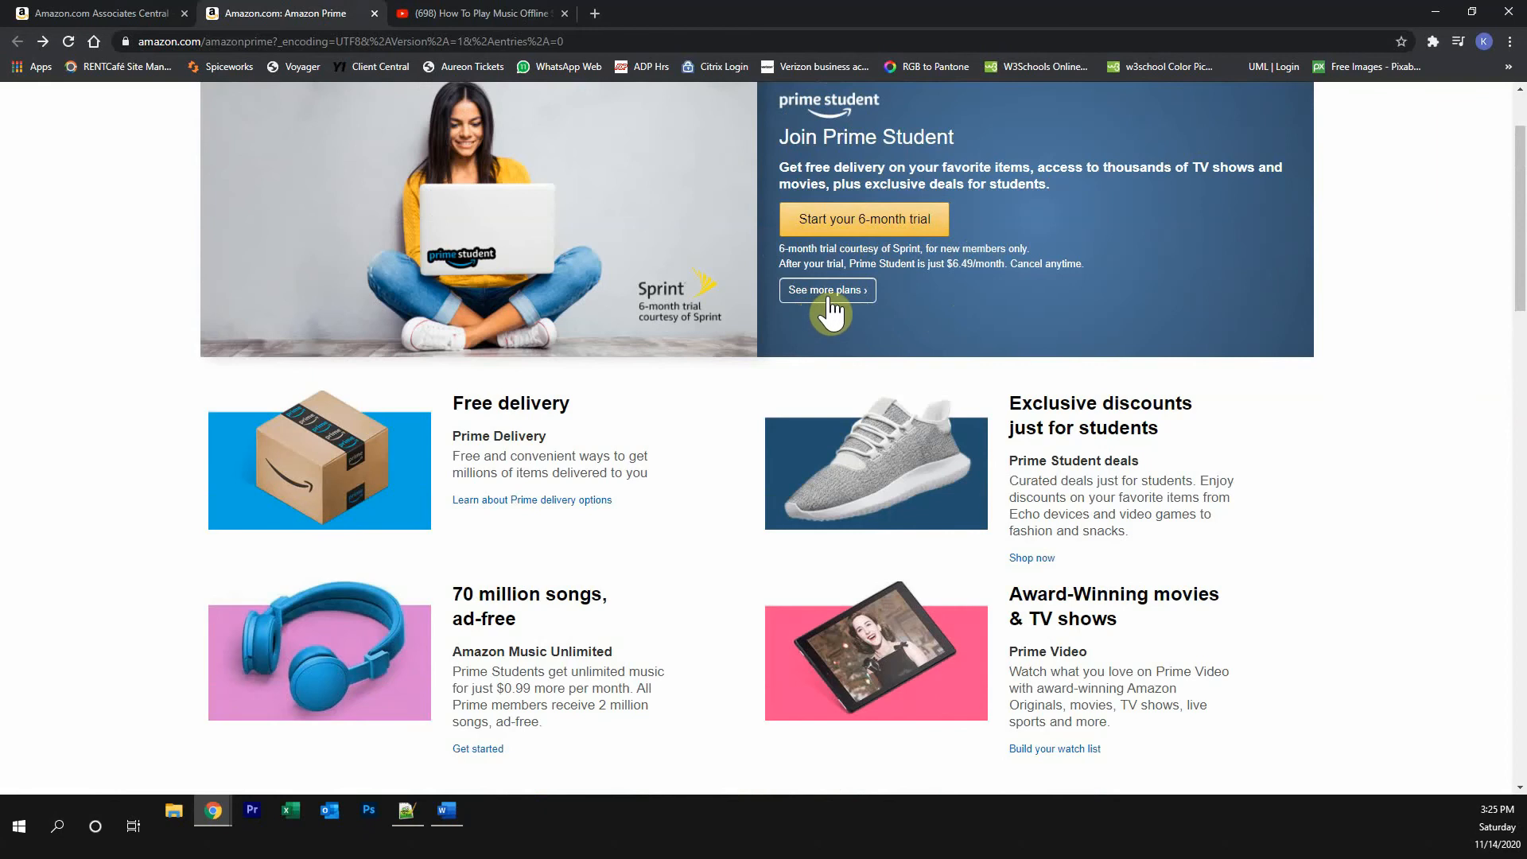
pyautogui.click(827, 289)
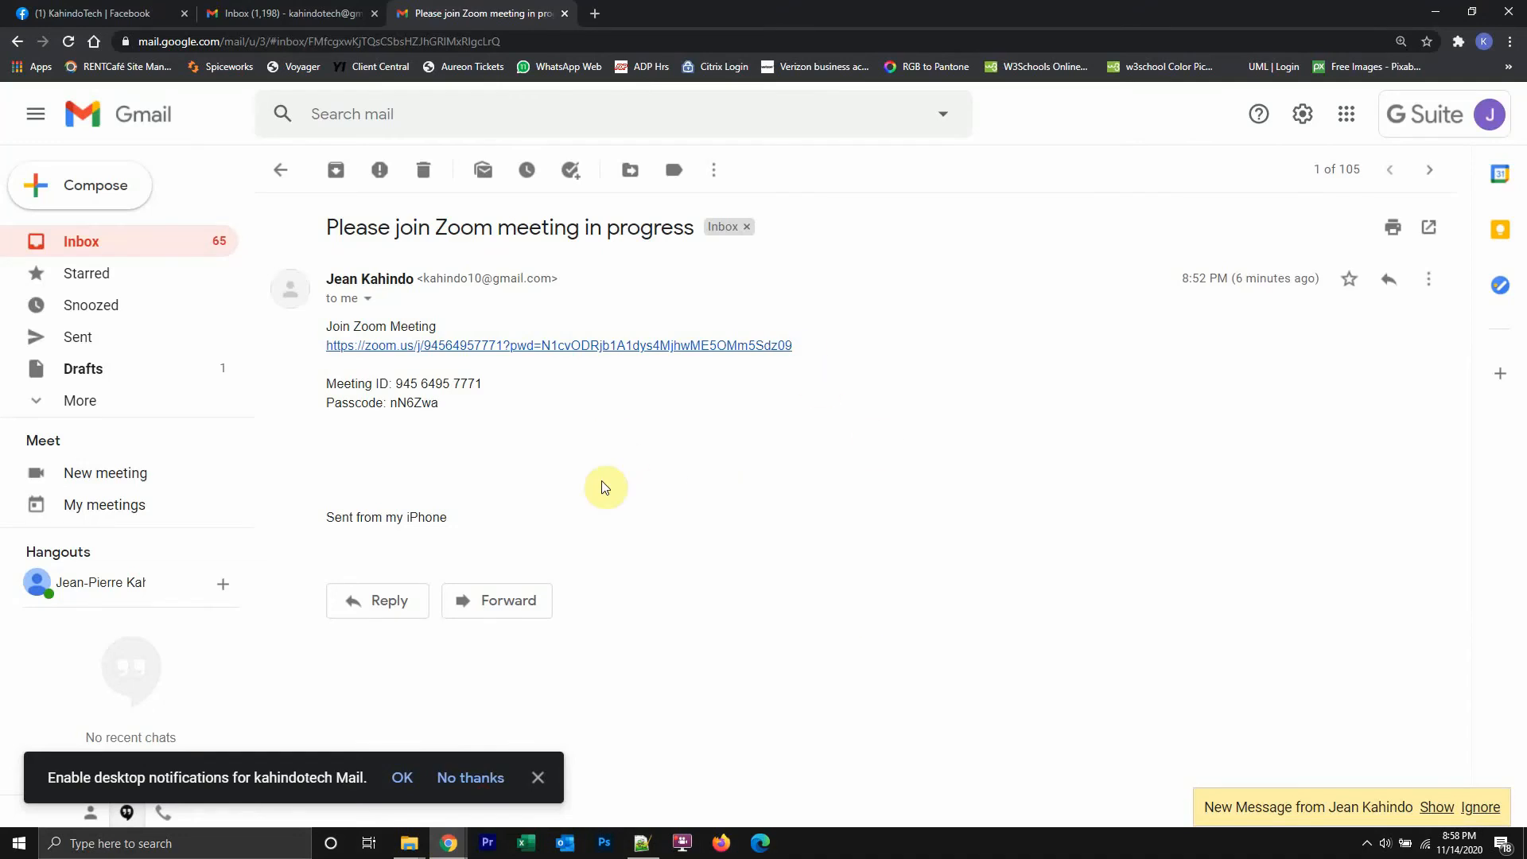
pyautogui.moveTo(792, 462)
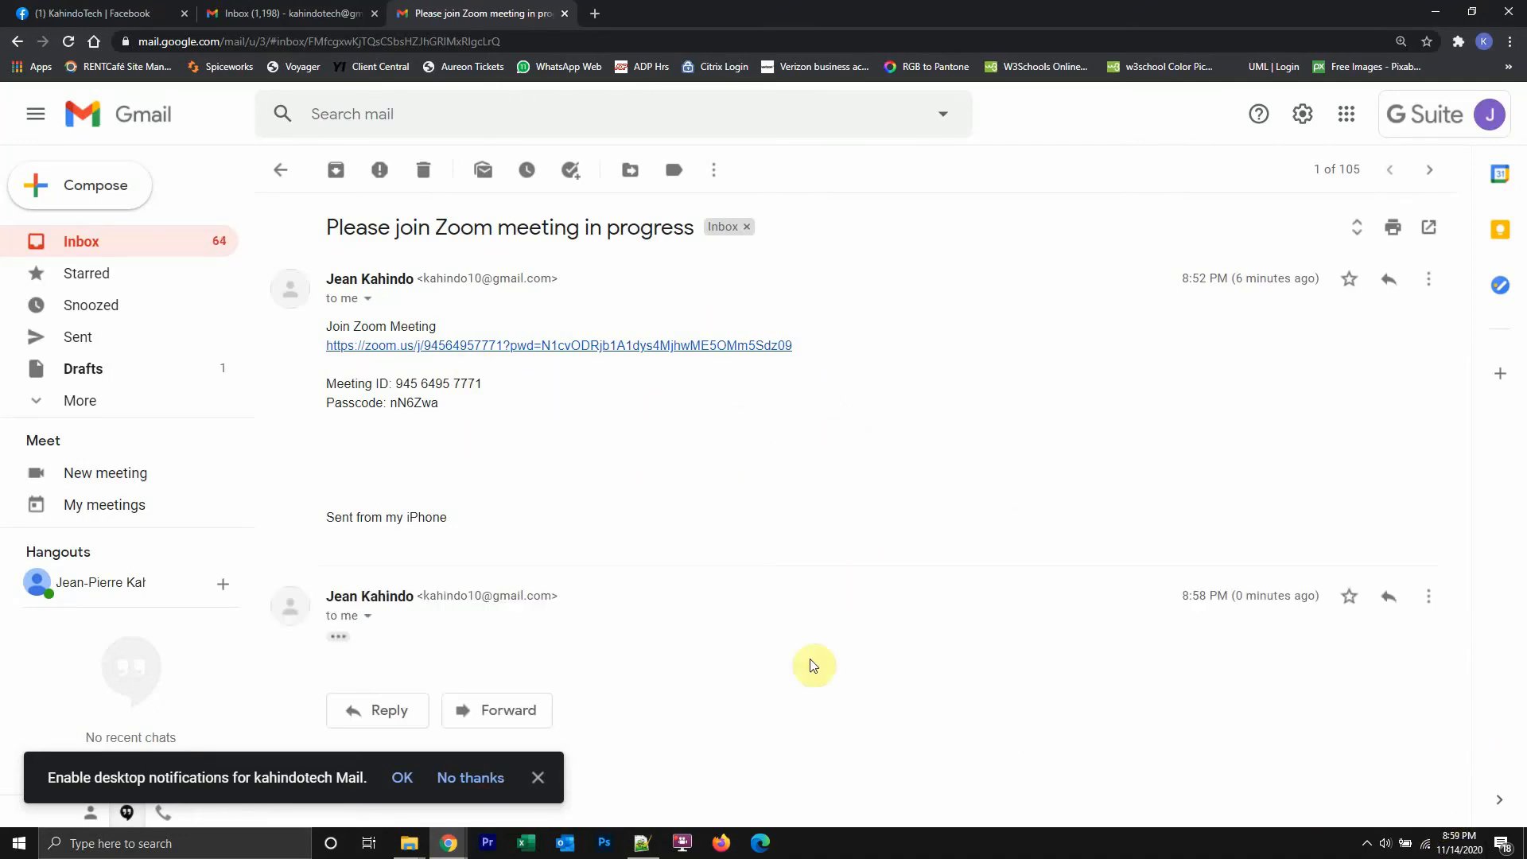
pyautogui.moveTo(421, 623)
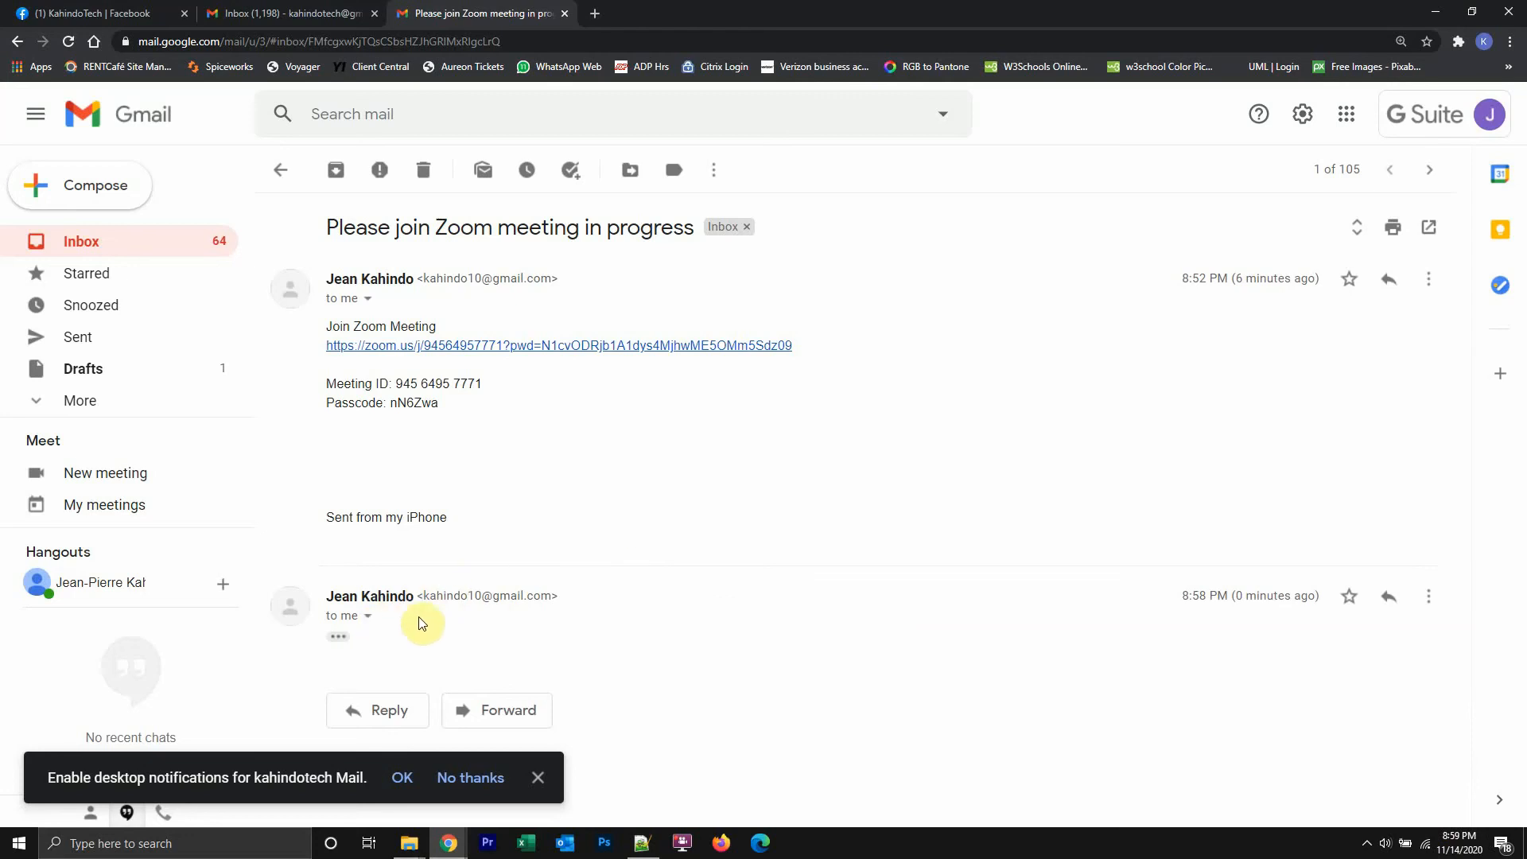
# - Expand the trimmed newest Zoom invitation to reveal its link, meeting ID and passcode
pyautogui.click(337, 636)
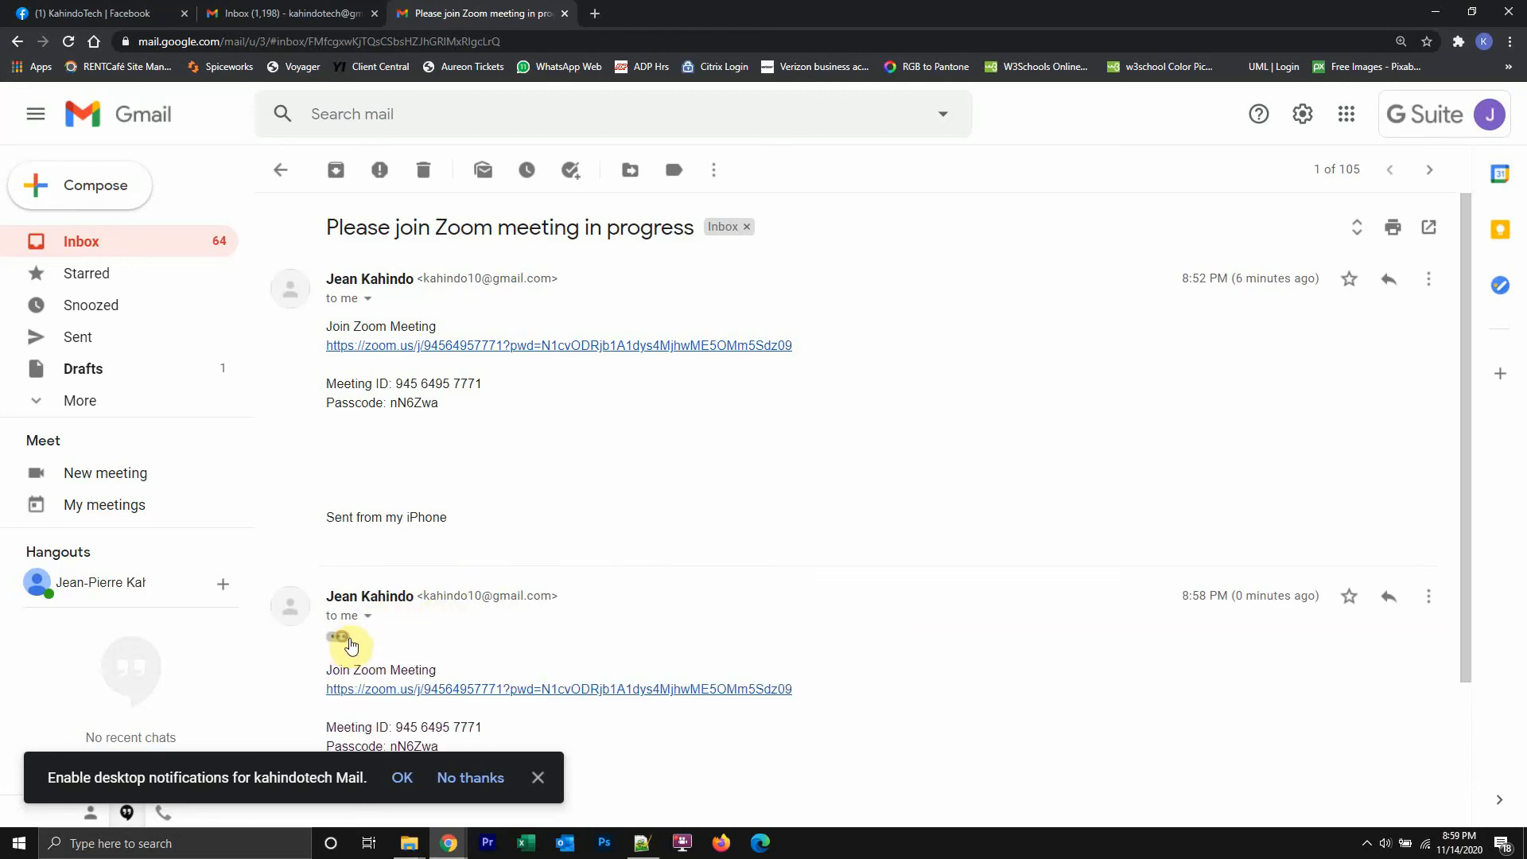
pyautogui.scroll(-3)
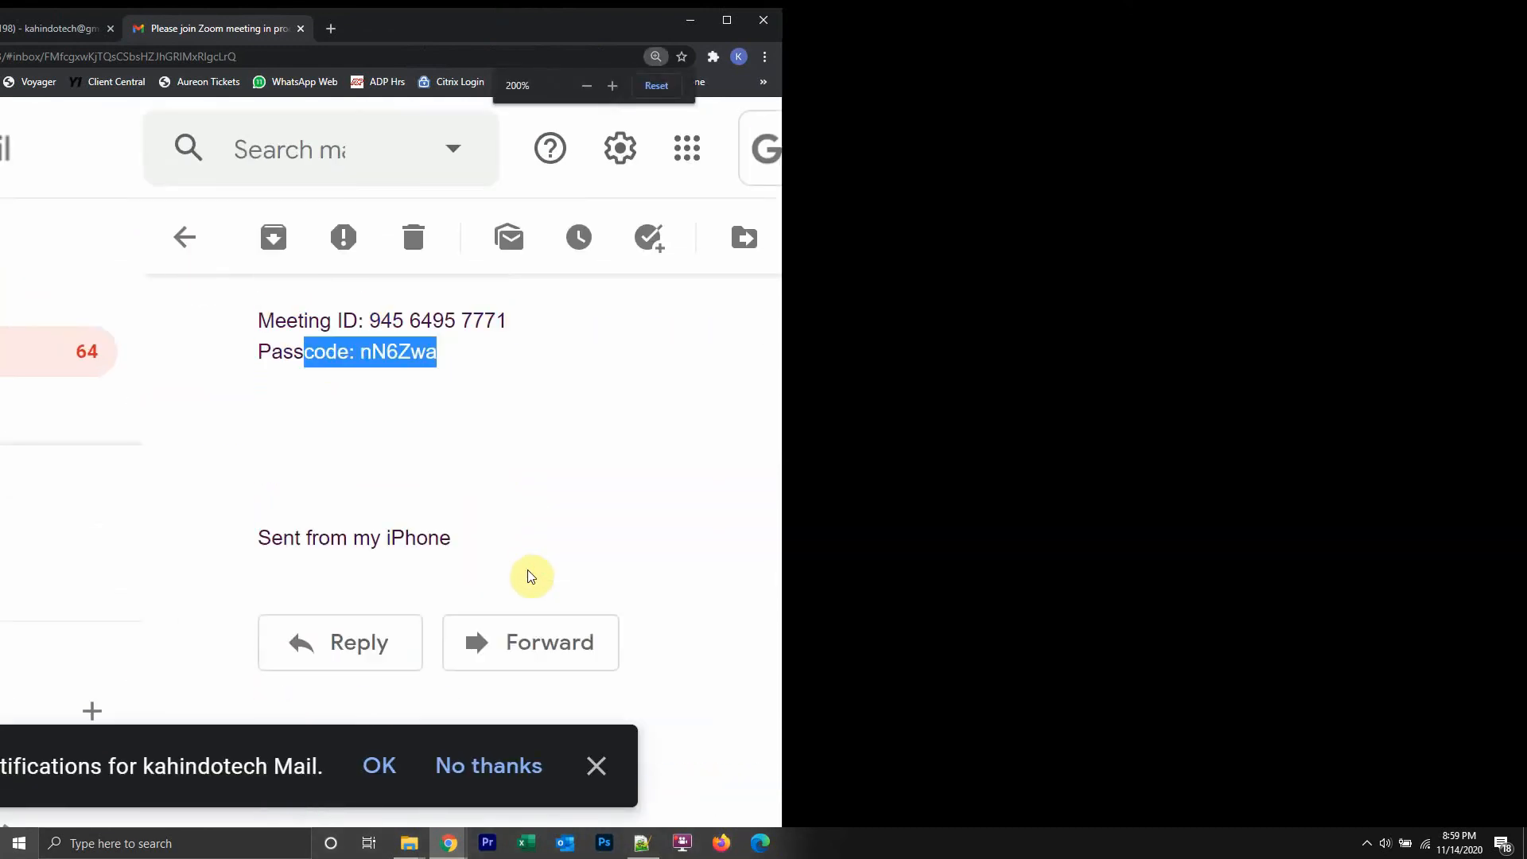
pyautogui.scroll(3)
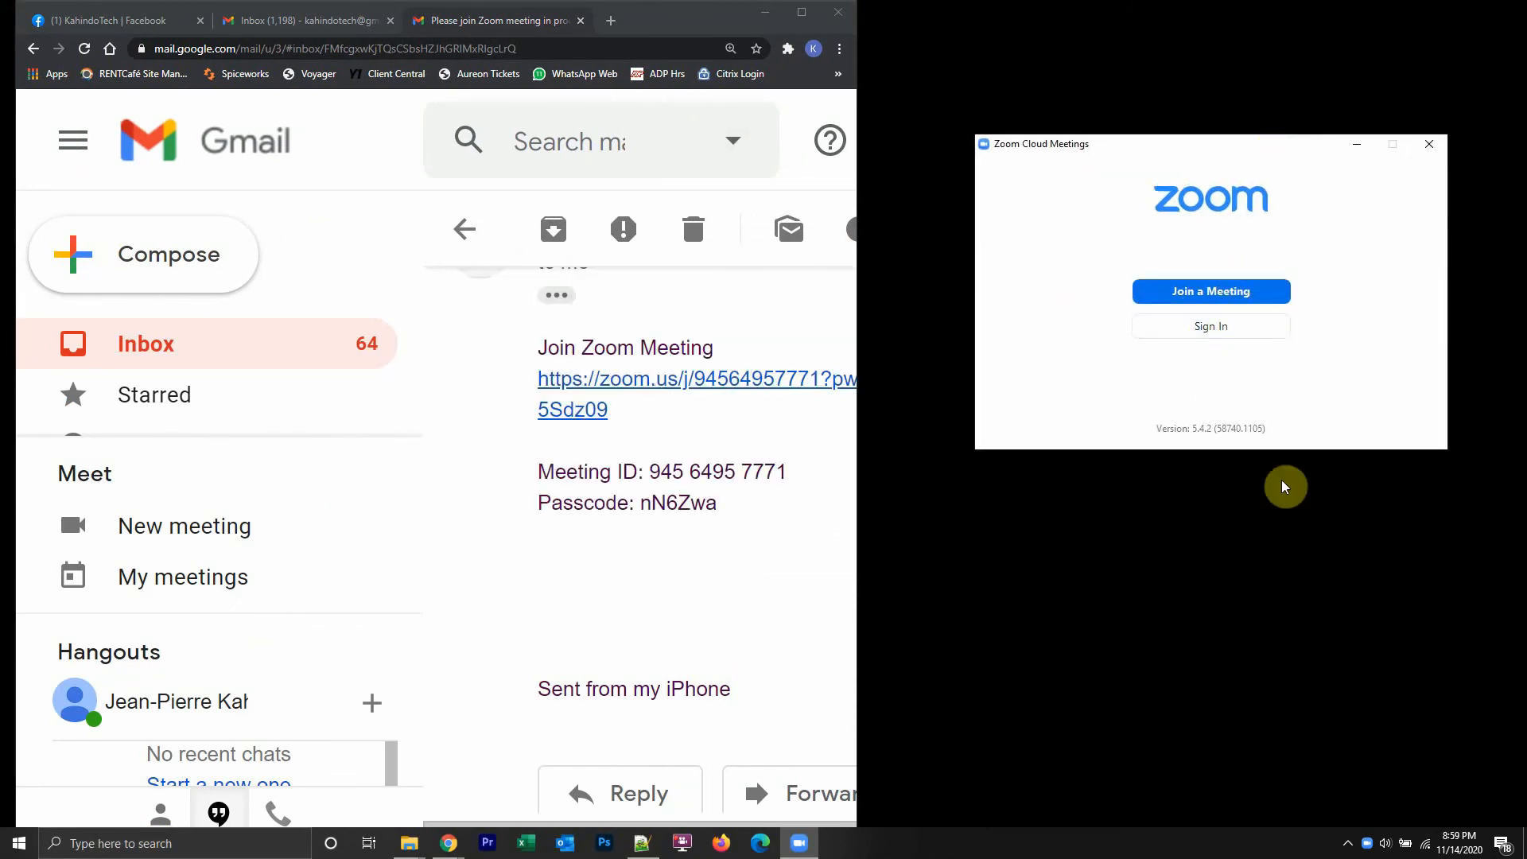
pyautogui.moveTo(1184, 181)
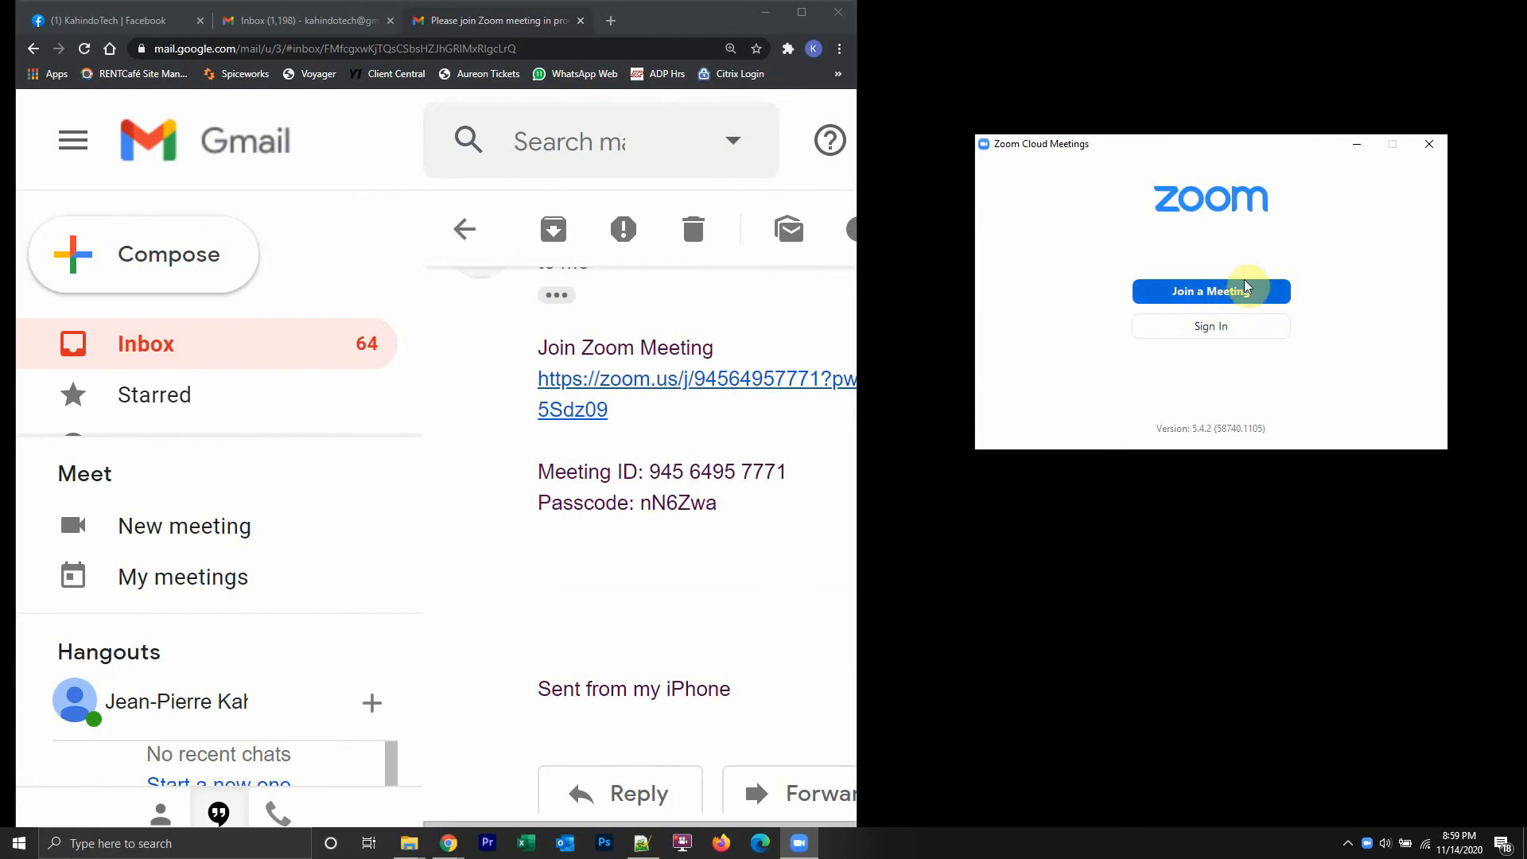
pyautogui.moveTo(1212, 304)
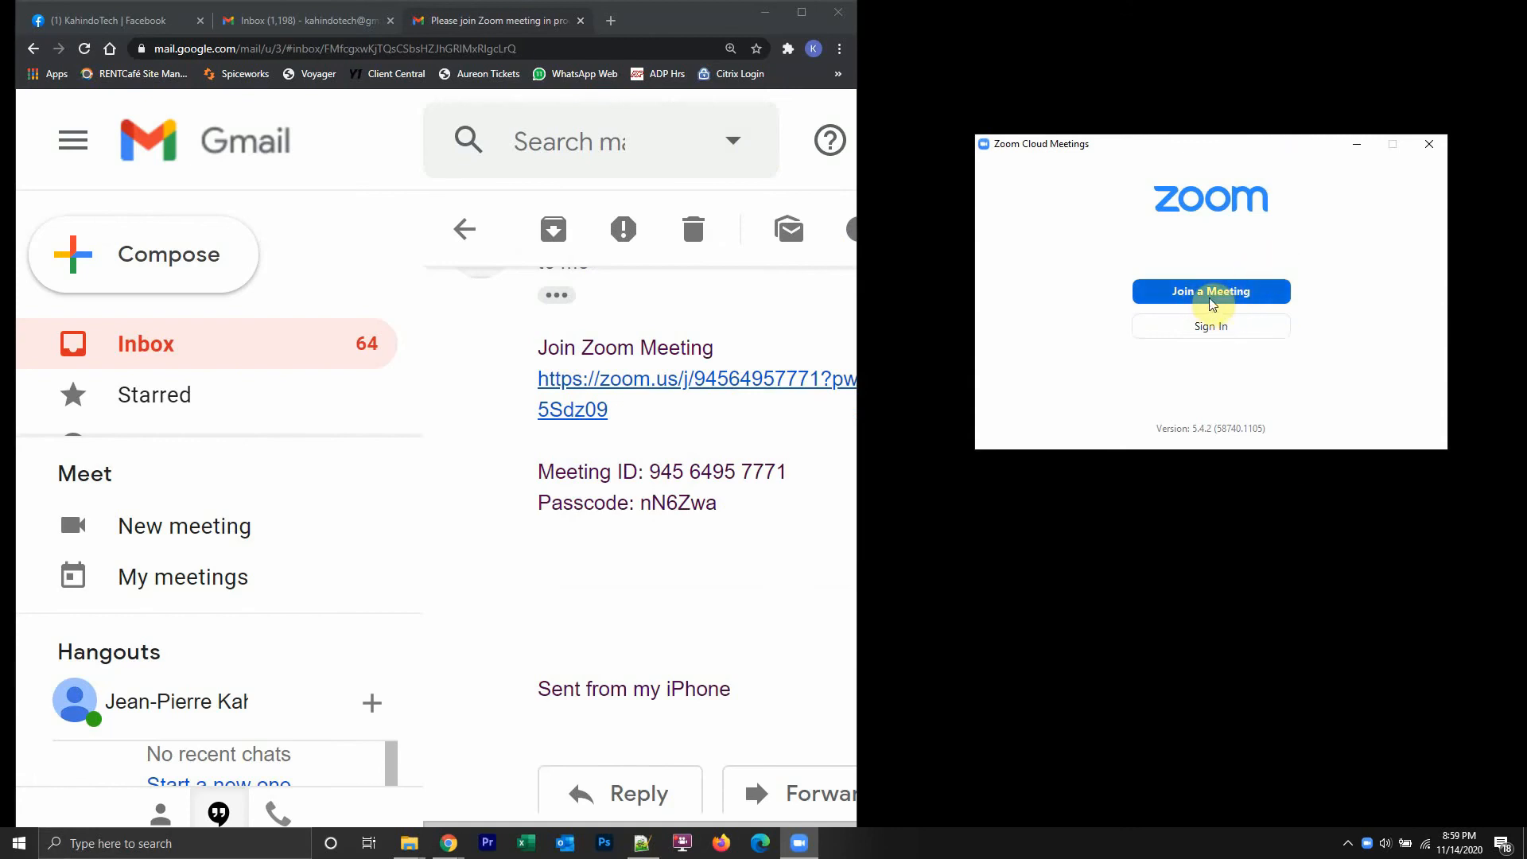
# - Choose 'Join a Meeting' in the Zoom Cloud Meetings window
pyautogui.click(1210, 291)
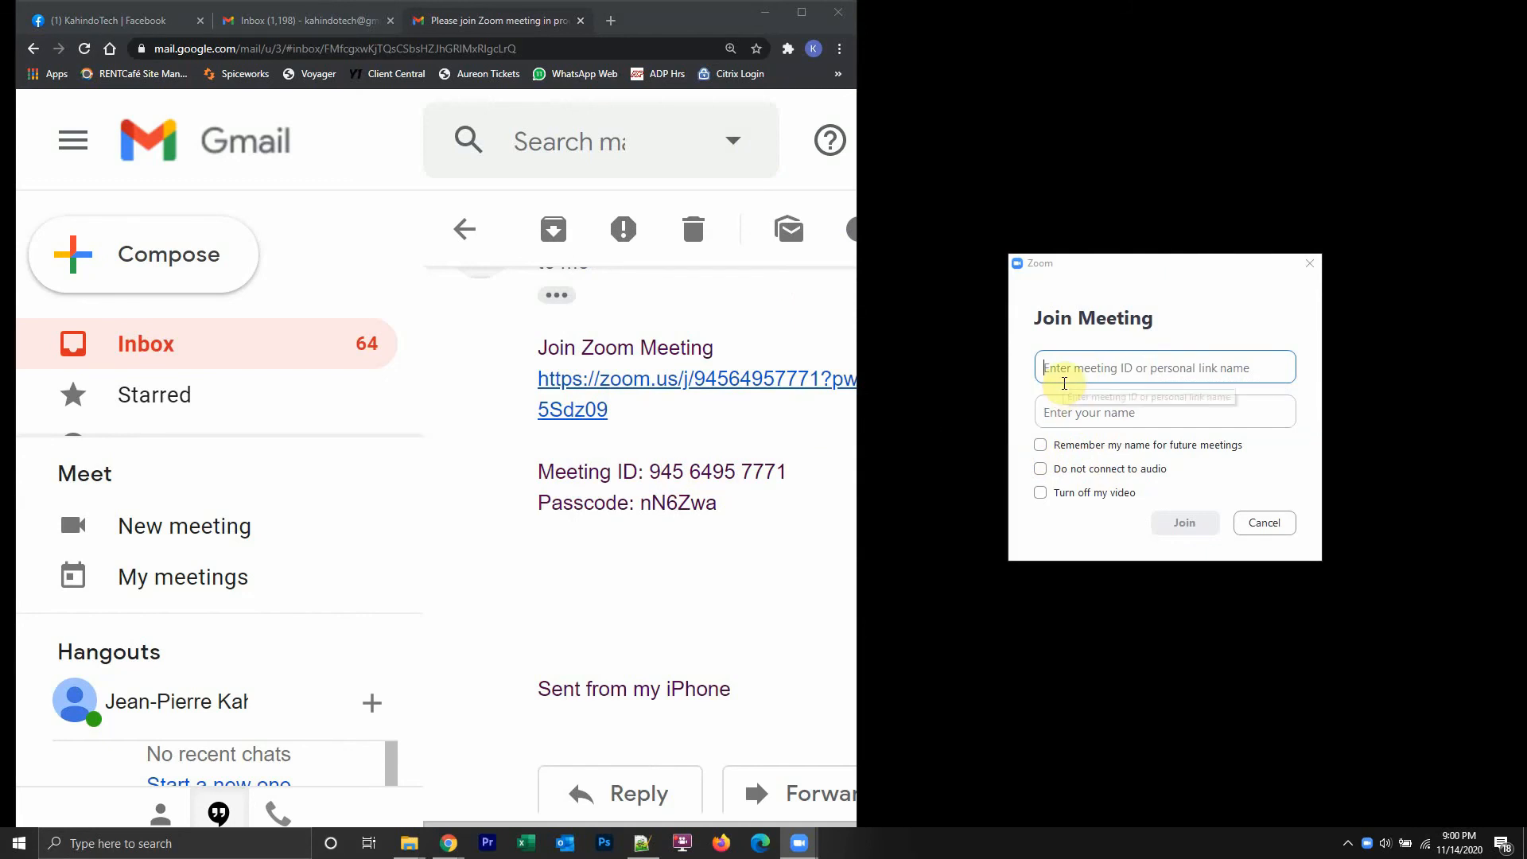
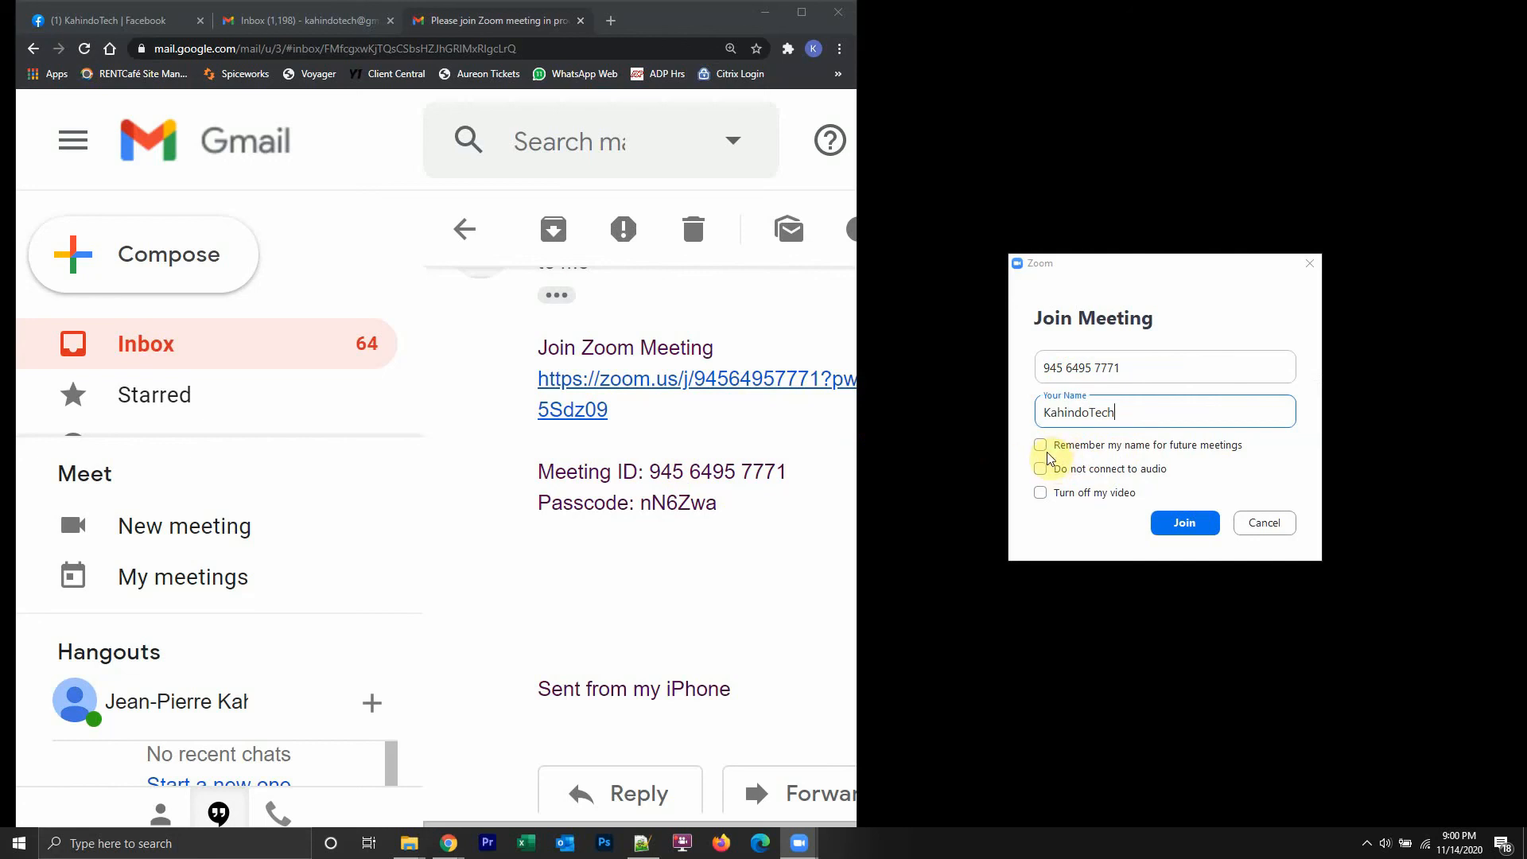
pyautogui.moveTo(1044, 492)
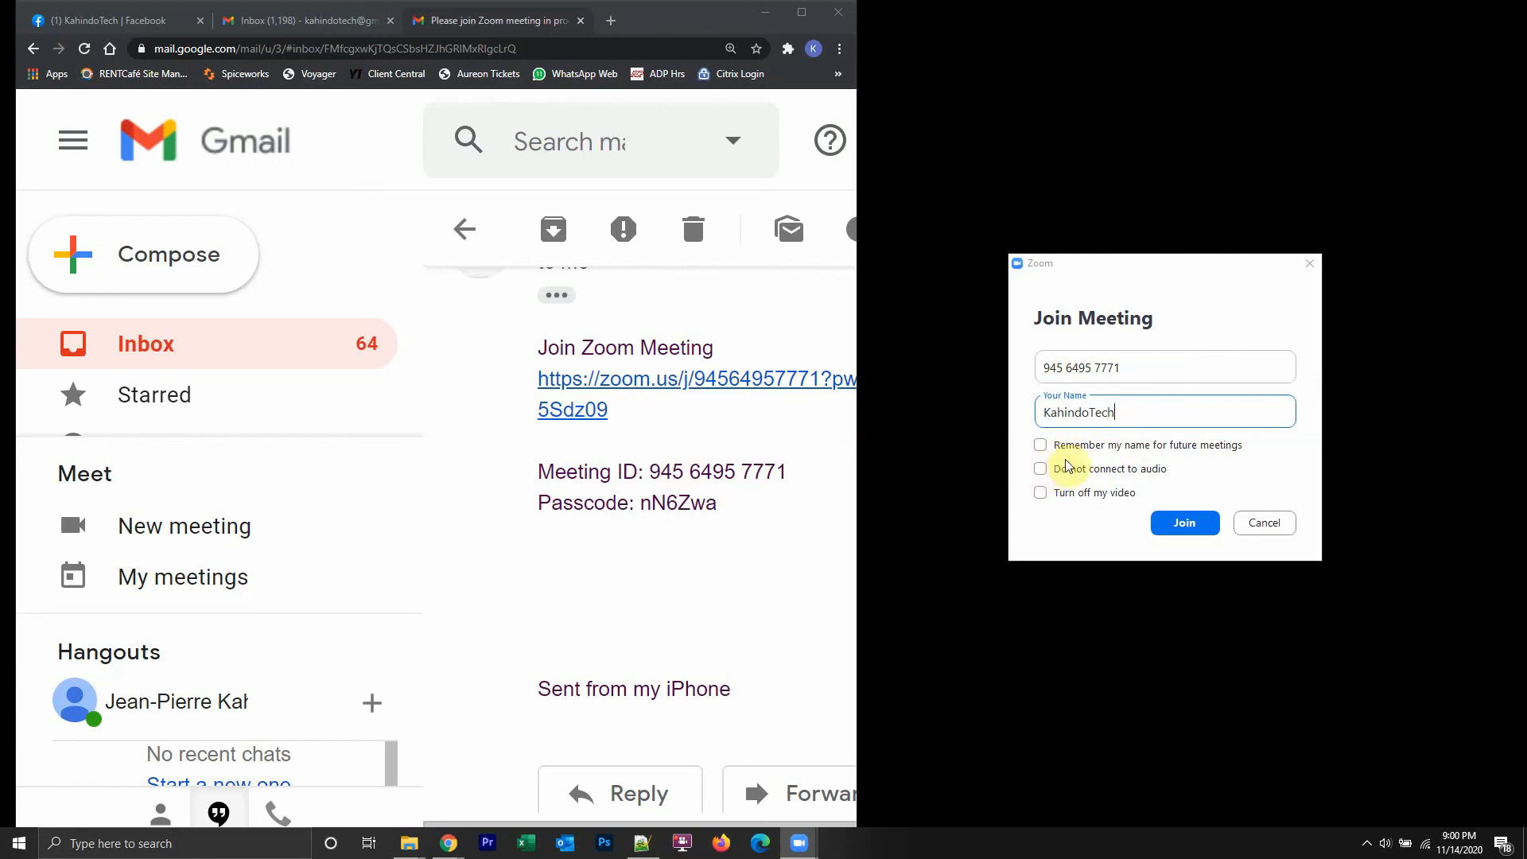
pyautogui.moveTo(1048, 482)
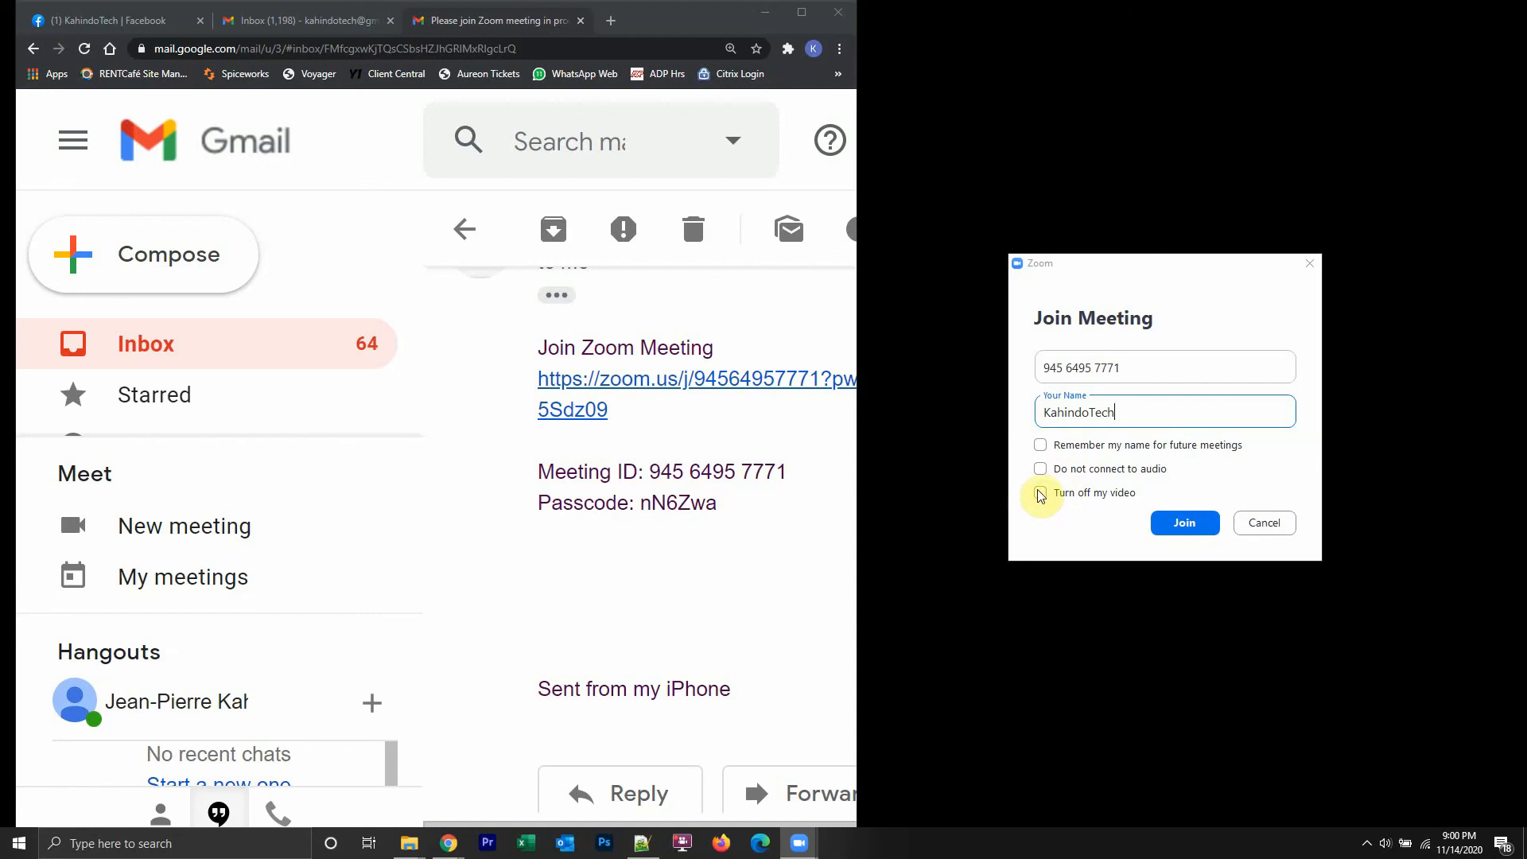
# - Tick 'Turn off my video' and 'Do not connect to audio', then submit the join request
pyautogui.click(1041, 493)
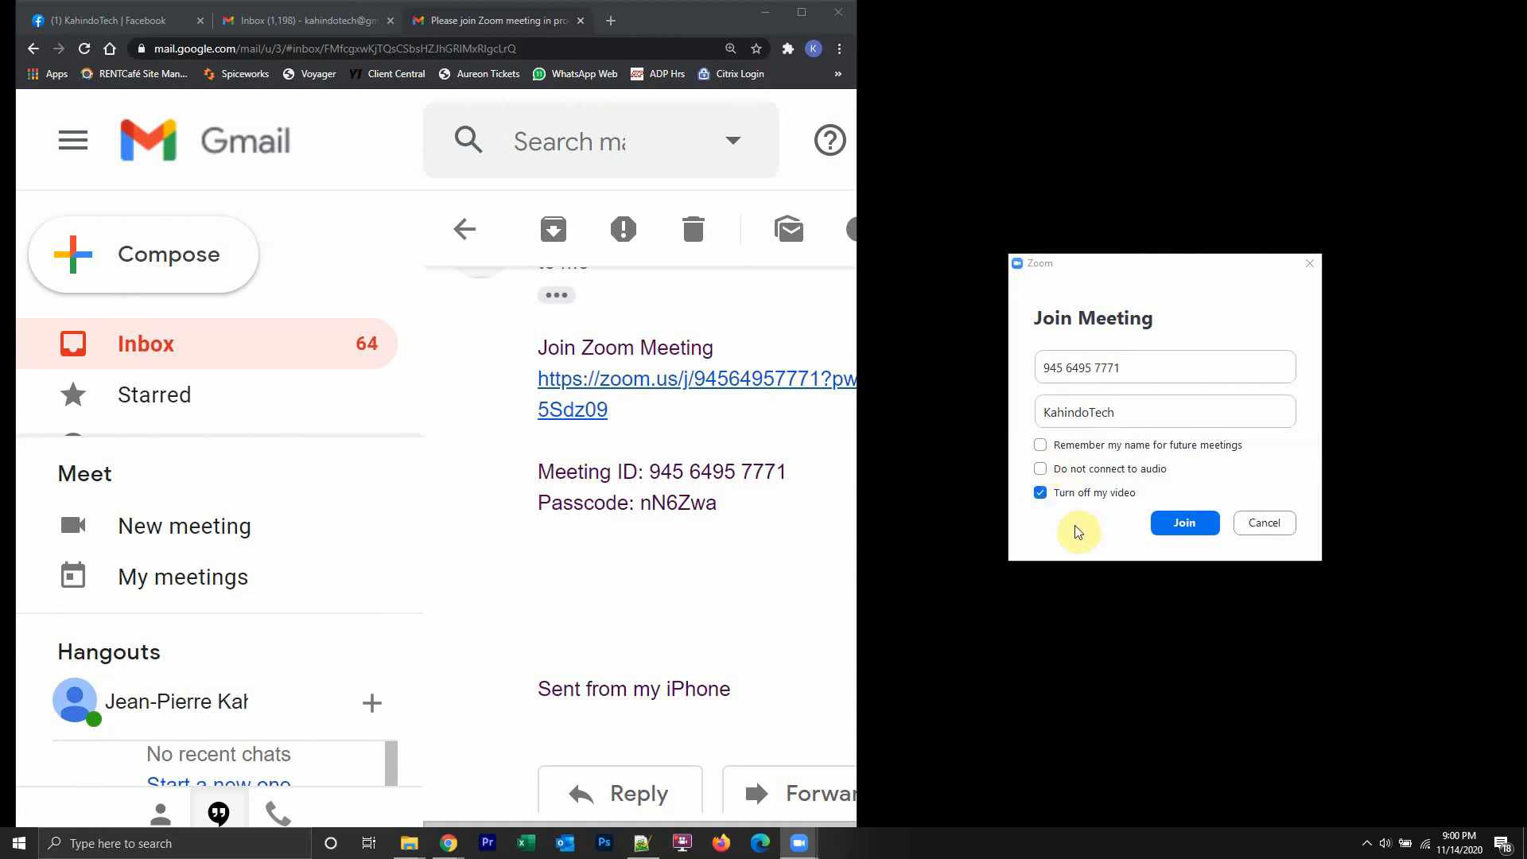
pyautogui.click(1041, 468)
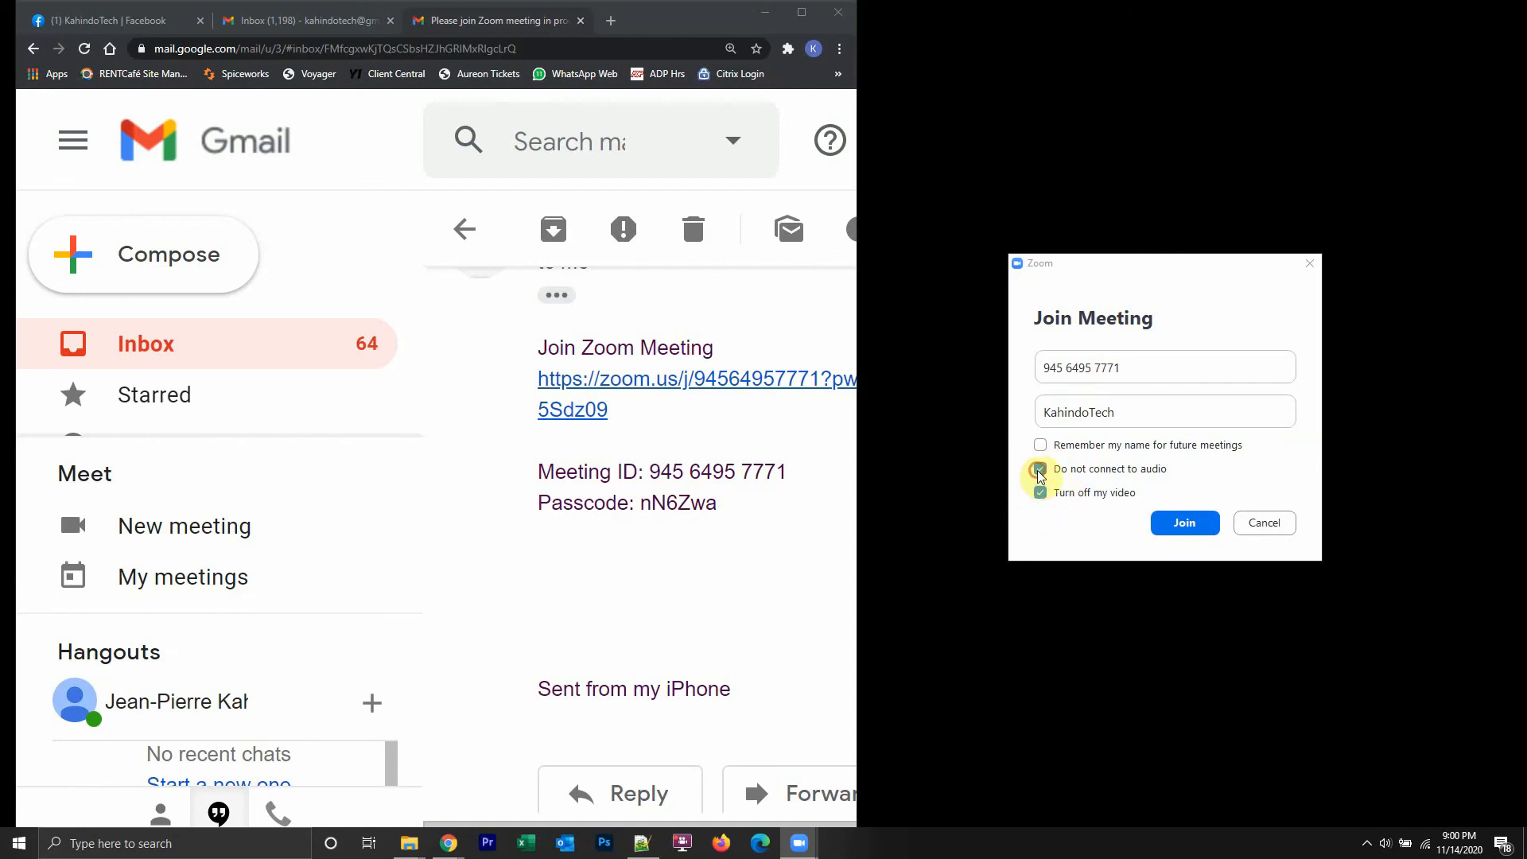
pyautogui.click(1040, 468)
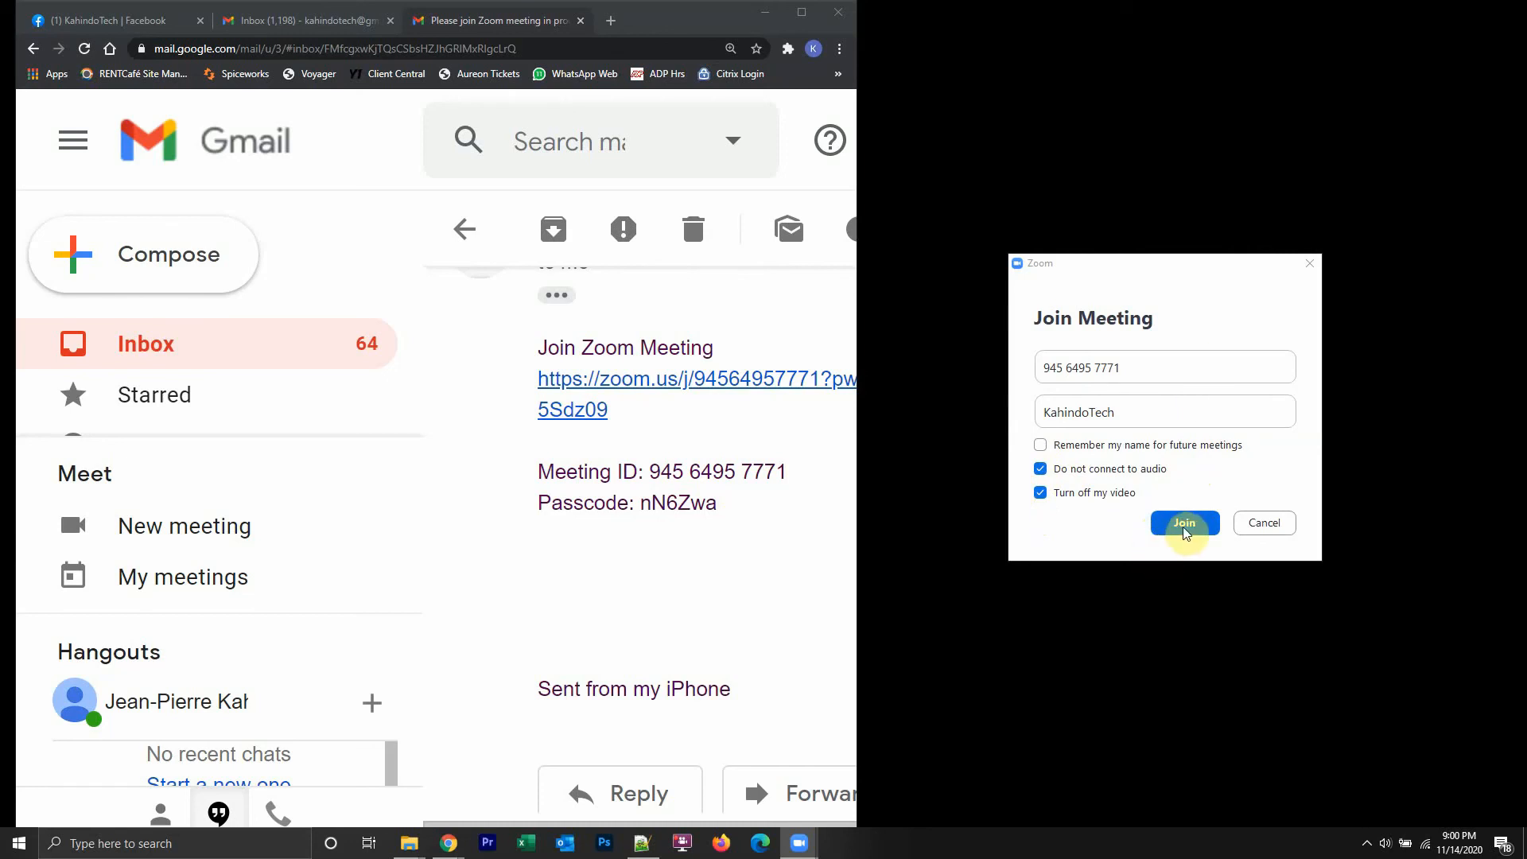
pyautogui.click(1184, 523)
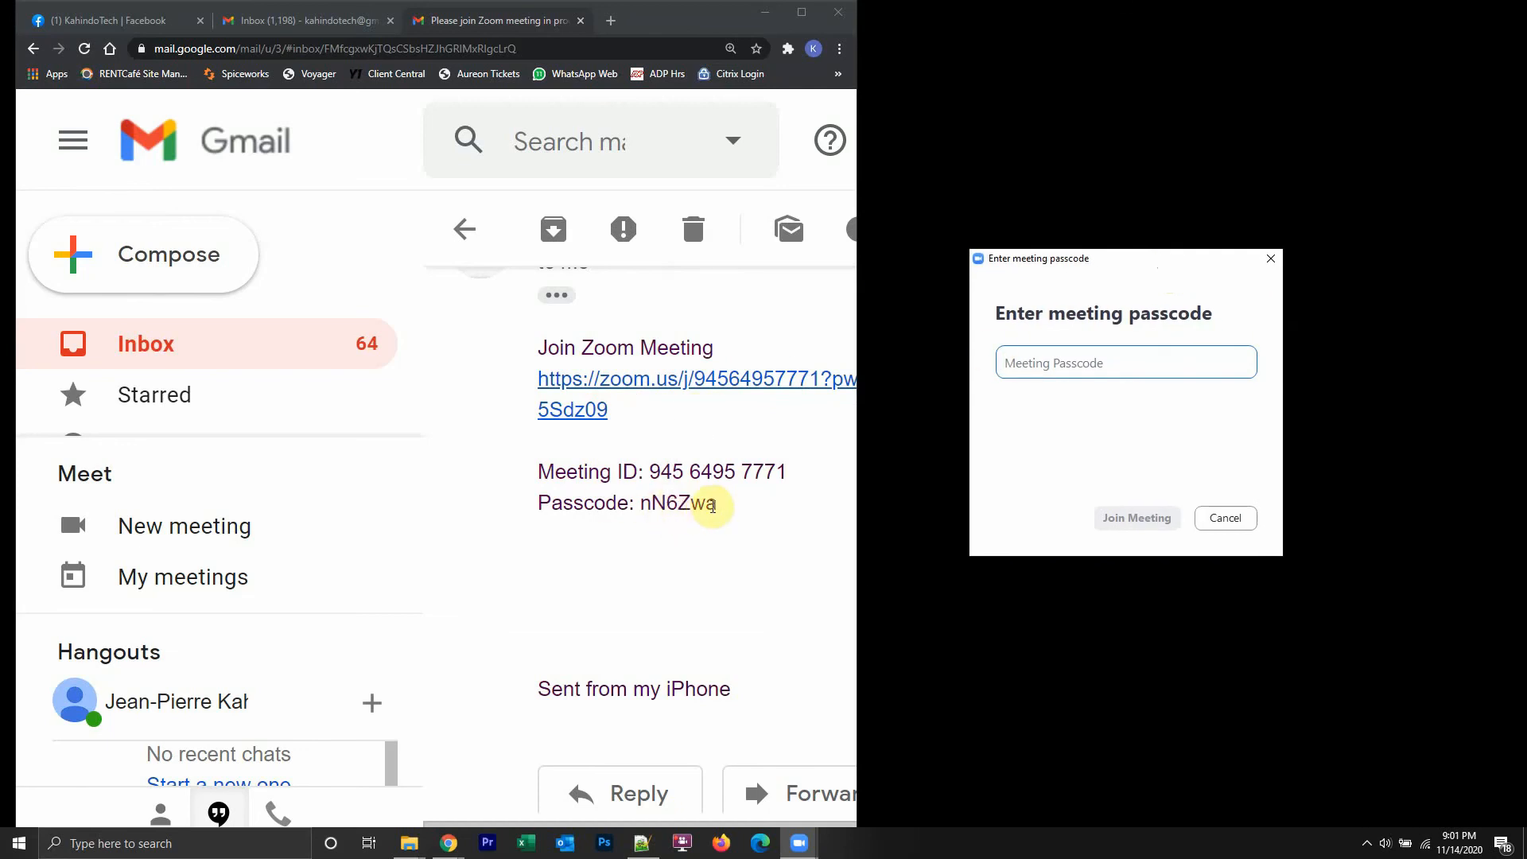
pyautogui.doubleClick(677, 503)
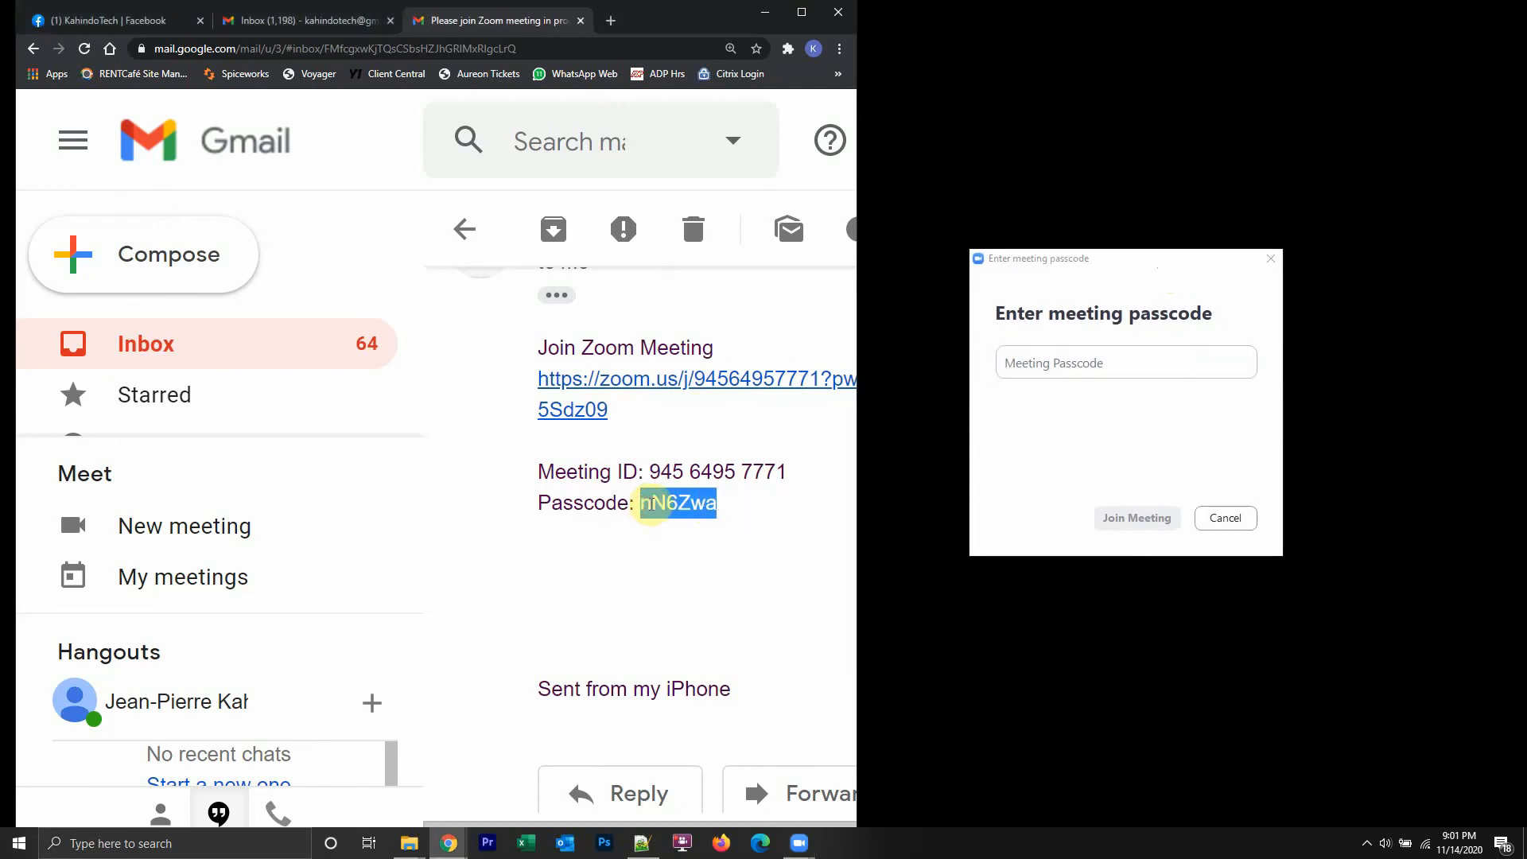
pyautogui.click(1105, 363)
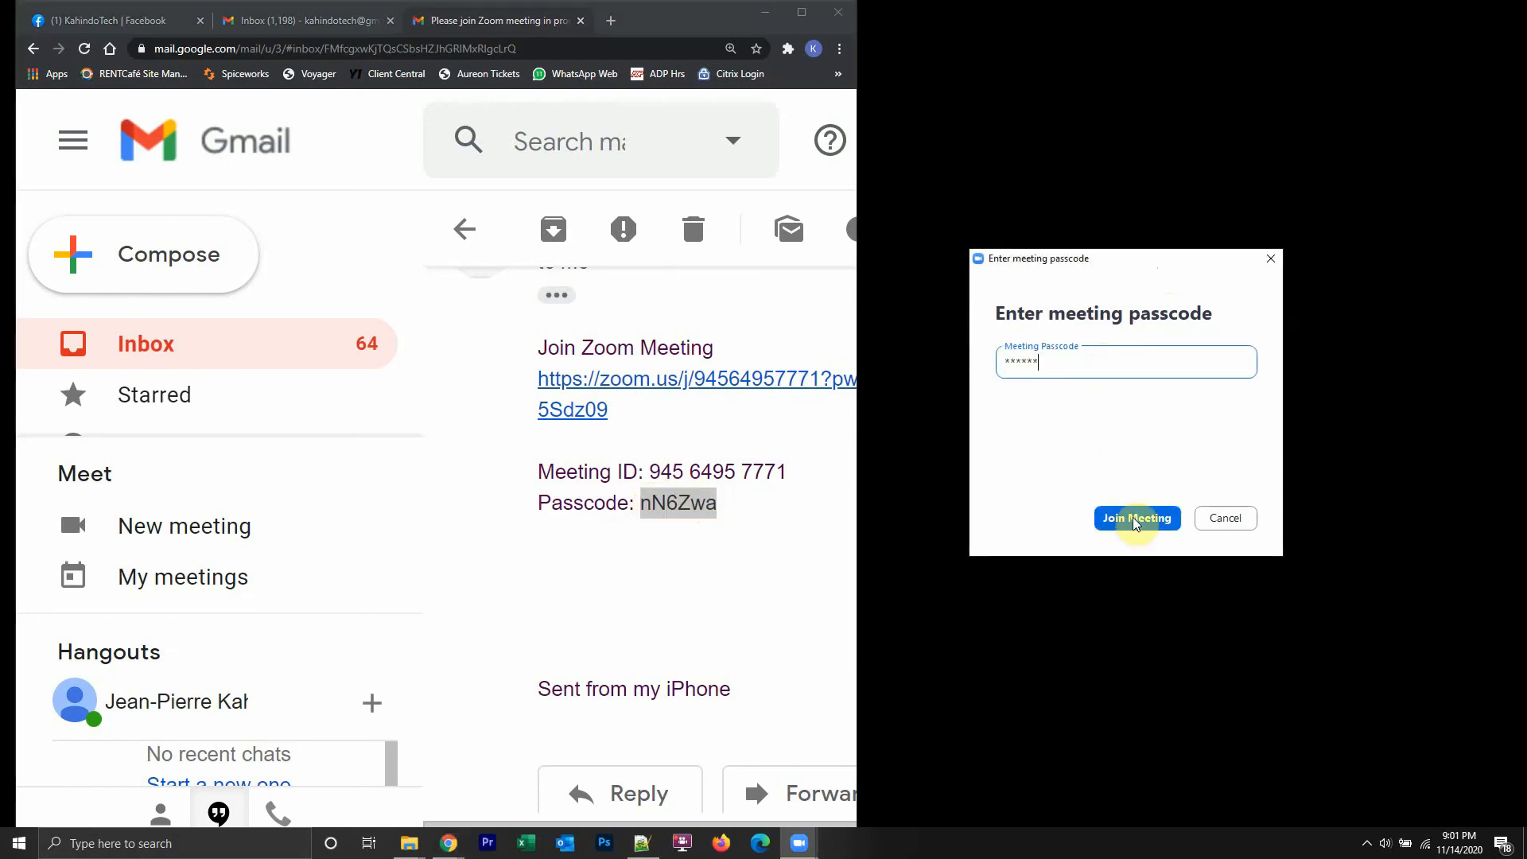
pyautogui.click(1136, 518)
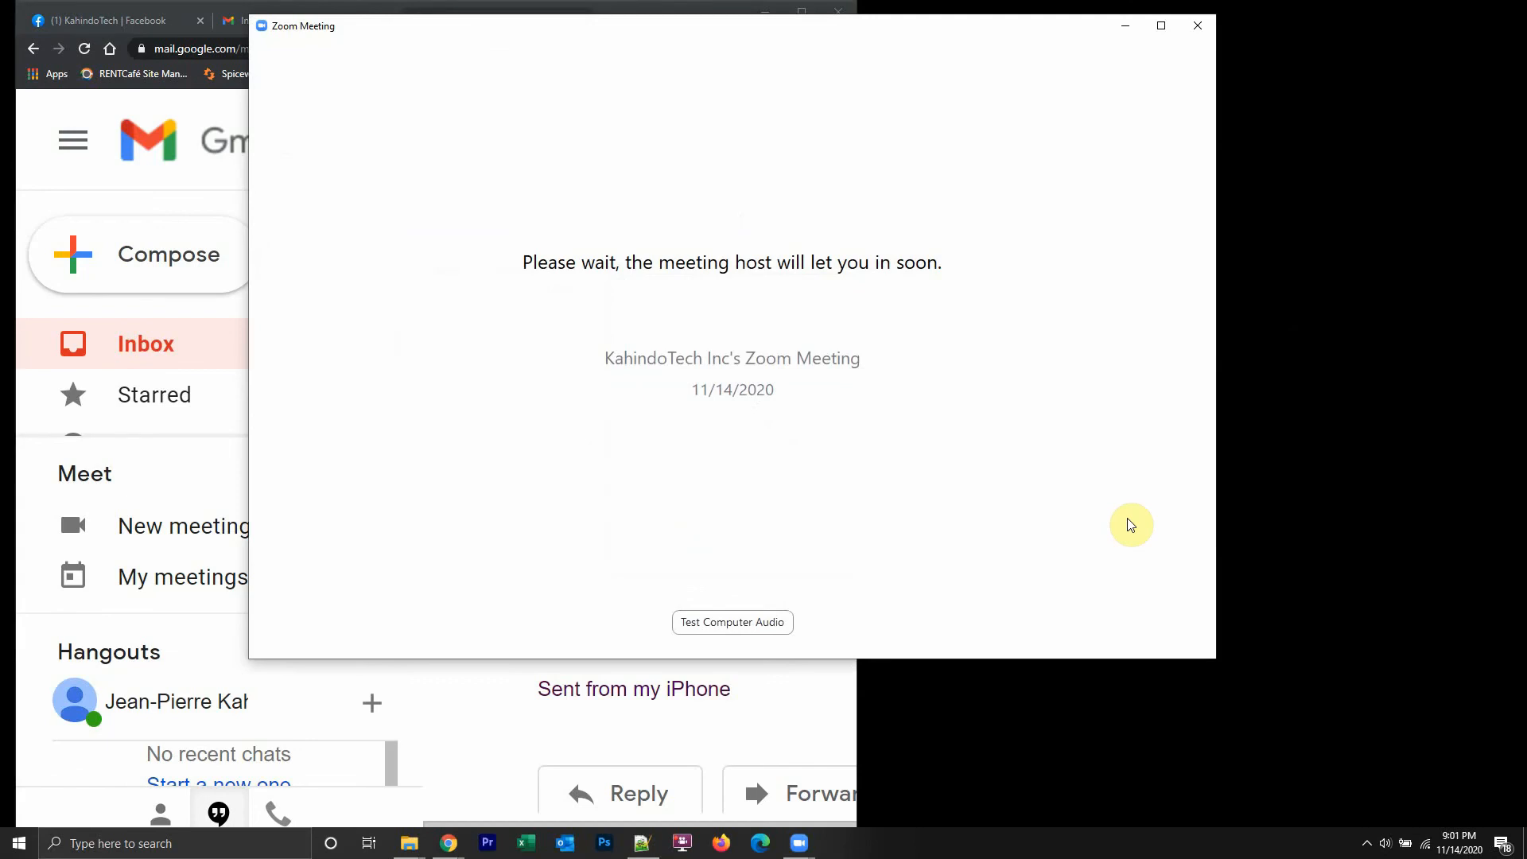
pyautogui.moveTo(1128, 521)
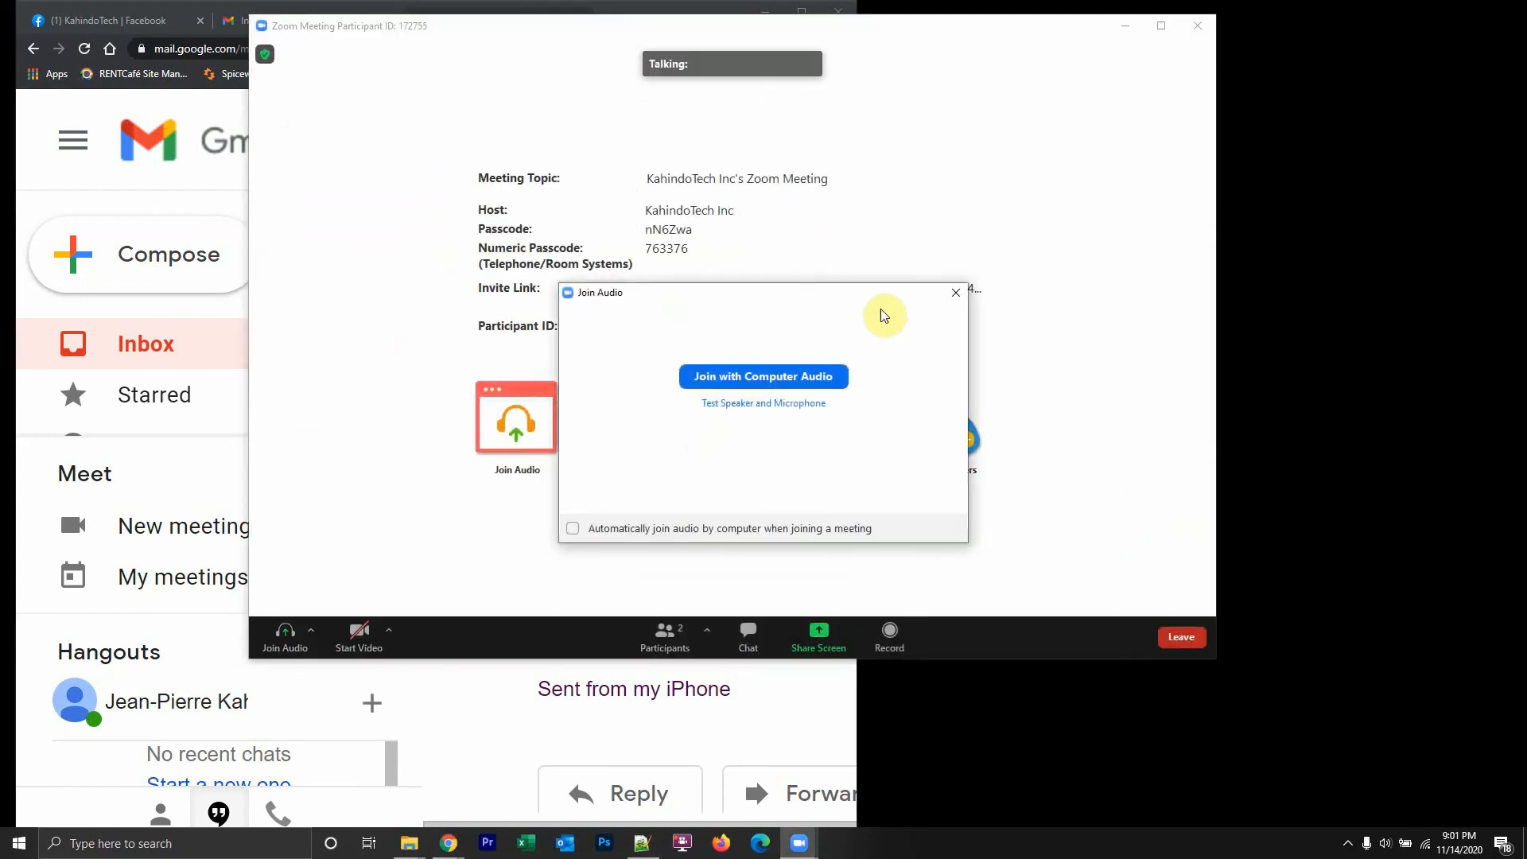
# - Join with computer audio and mute the microphone from the meeting toolbar
pyautogui.click(763, 376)
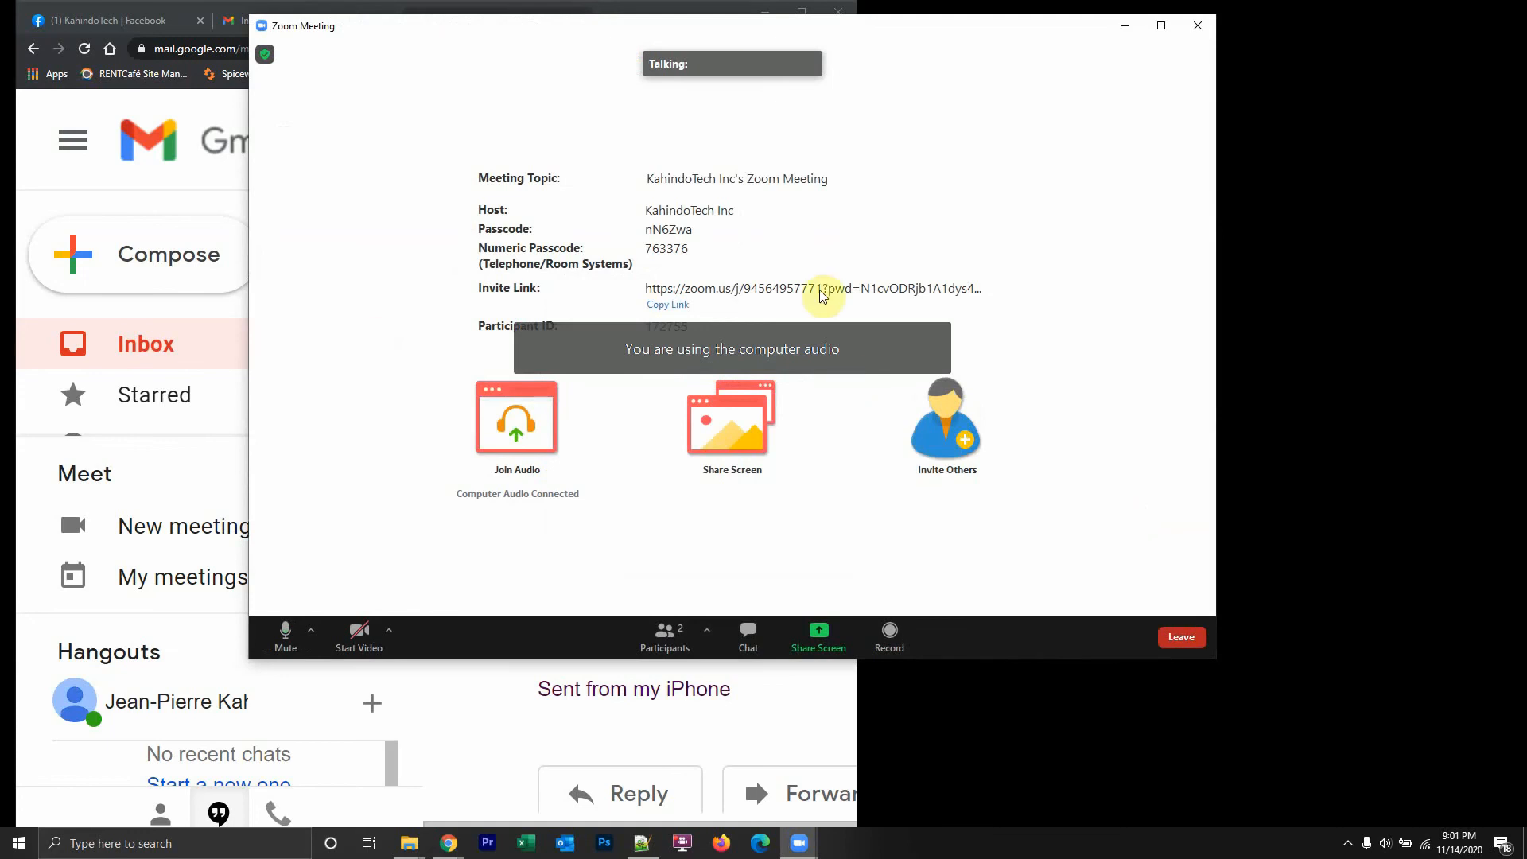
pyautogui.click(285, 634)
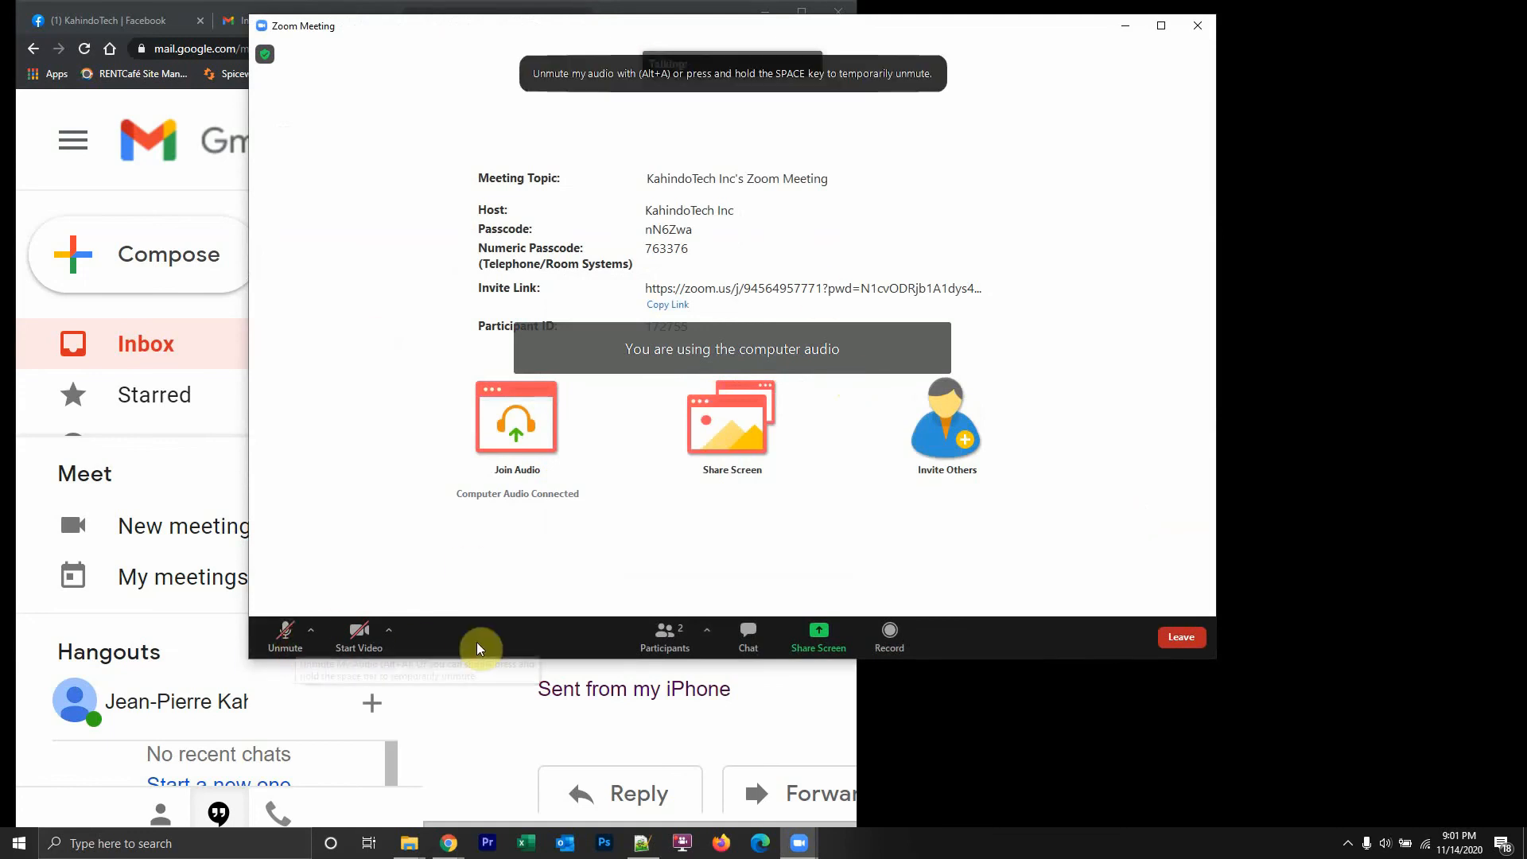